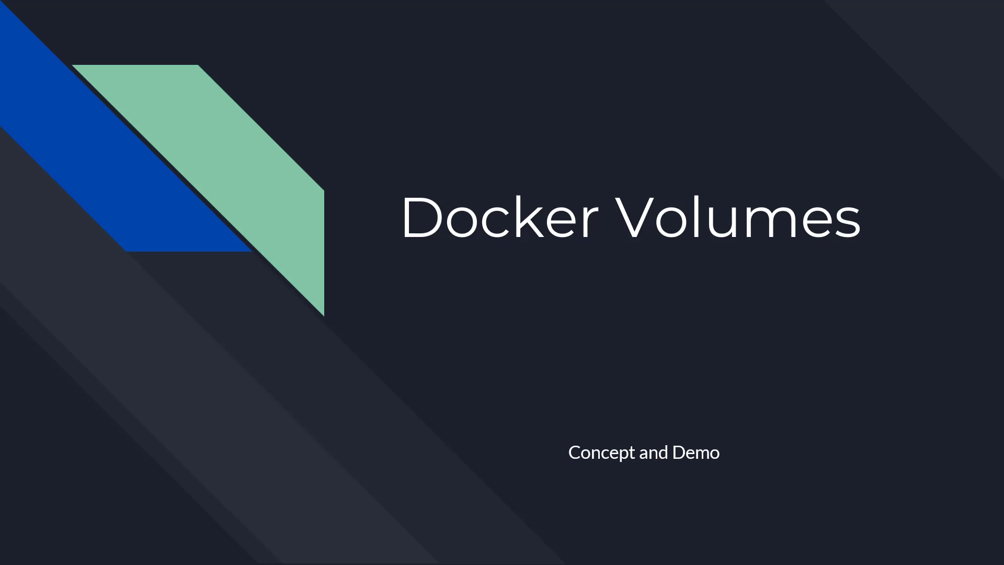
{"action": "mouse_move", "coordinate": [3, 494]}
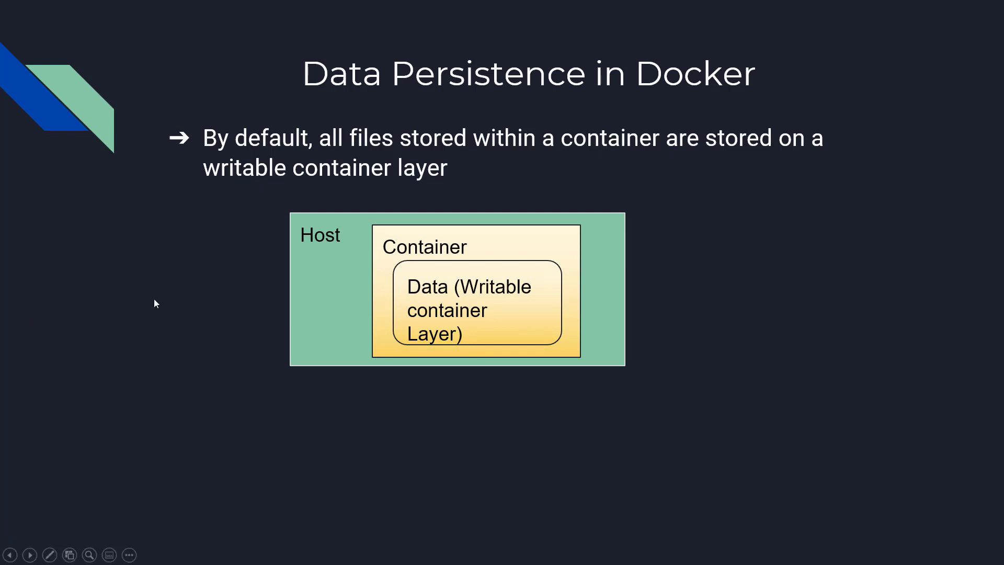
{"action": "mouse_move", "coordinate": [405, 239]}
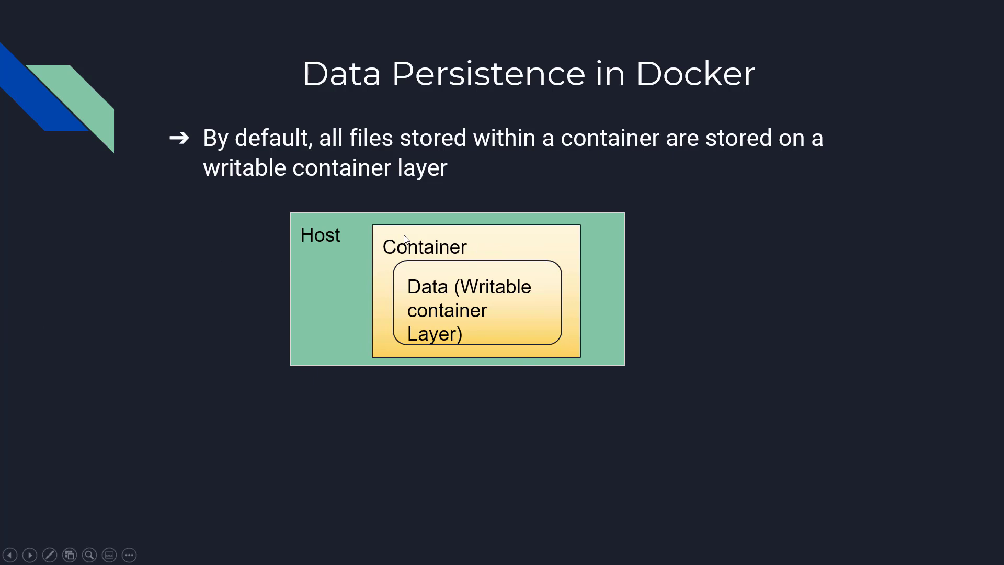
{"action": "mouse_move", "coordinate": [314, 369]}
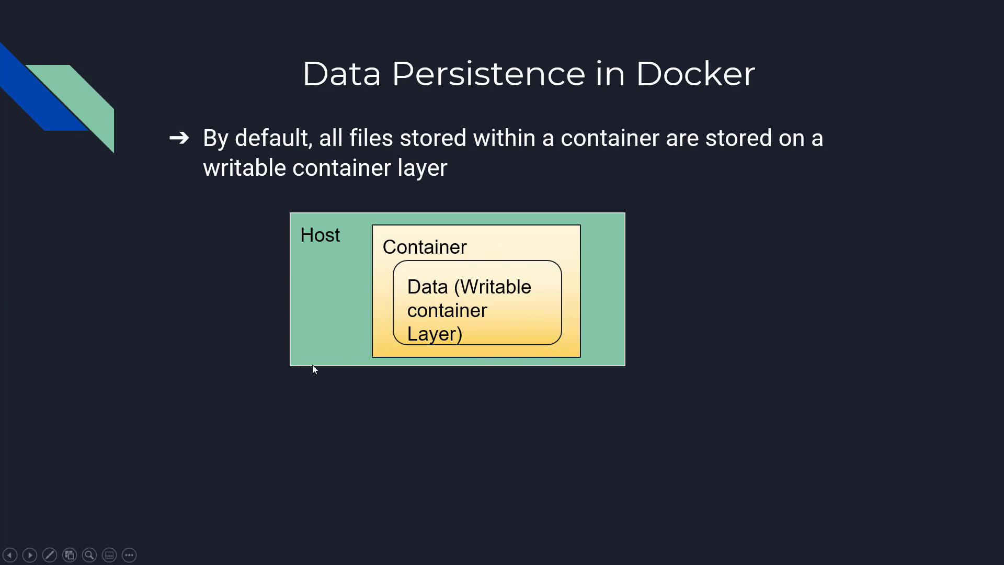
{"action": "mouse_move", "coordinate": [410, 312]}
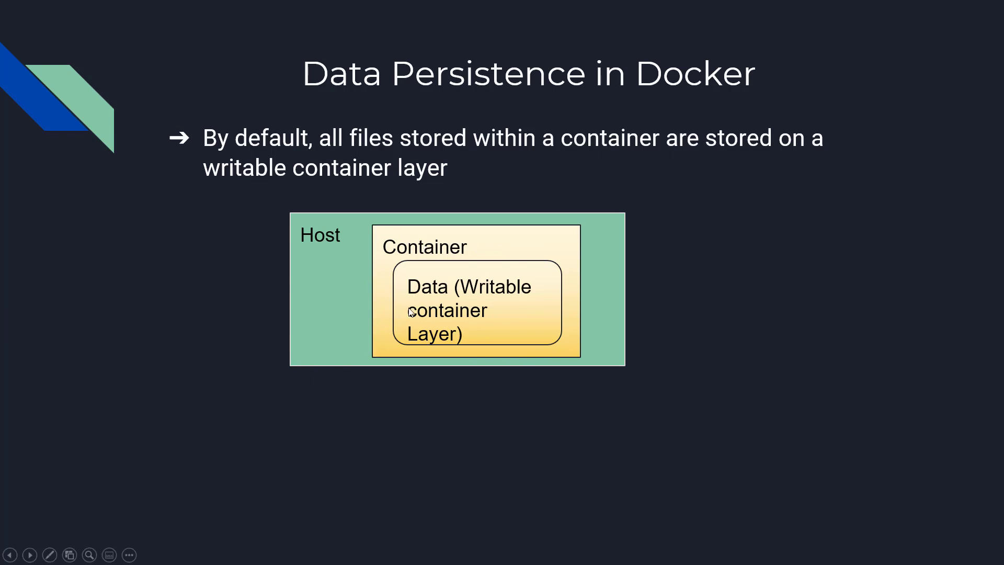
{"action": "mouse_move", "coordinate": [29, 449]}
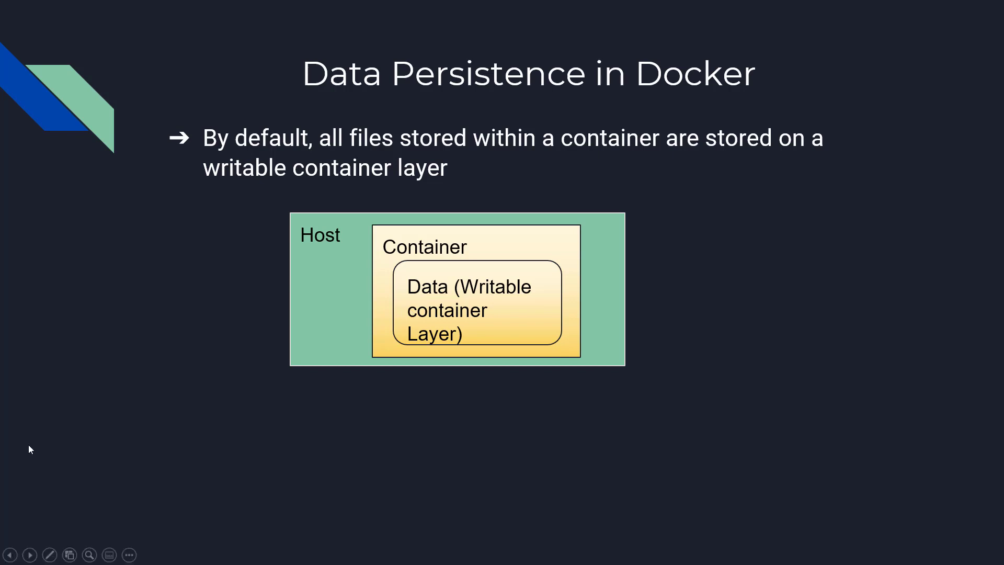
{"action": "mouse_move", "coordinate": [16, 536]}
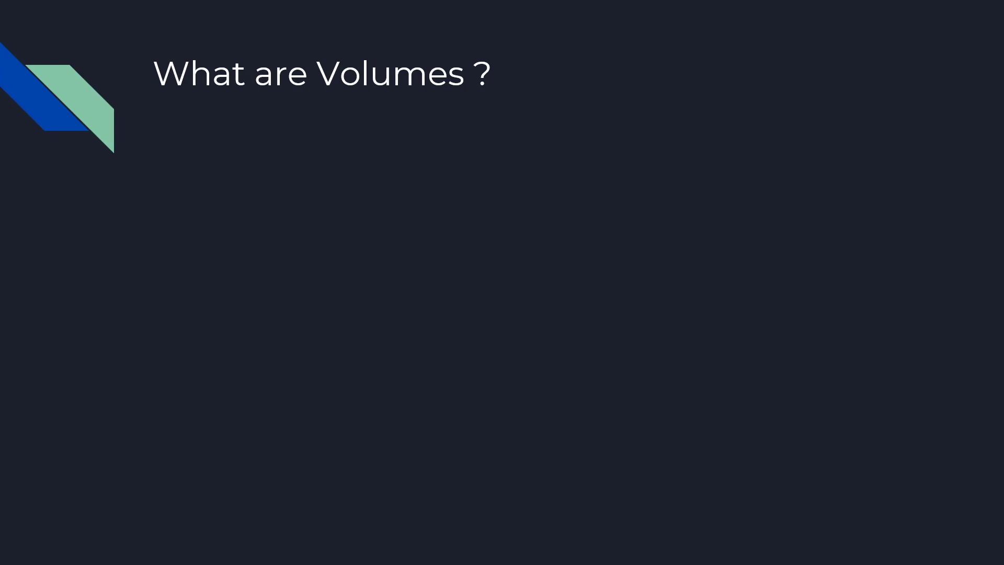
- Reveal the volume bullets, then advance past the Summary of Use of Volumes slide to Docker CLI Commands
{"action": "key", "text": "Right"}
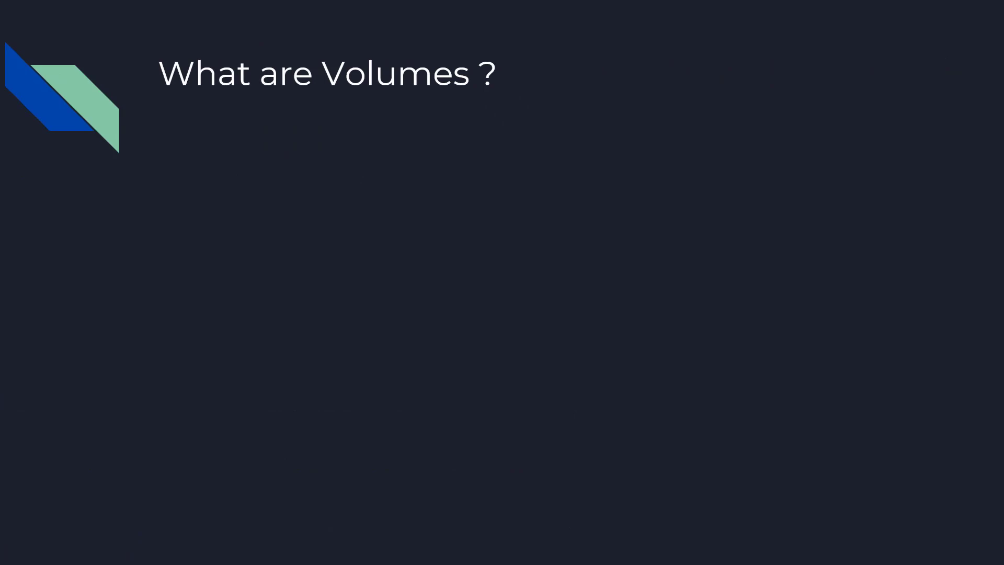
{"action": "key", "text": "Right"}
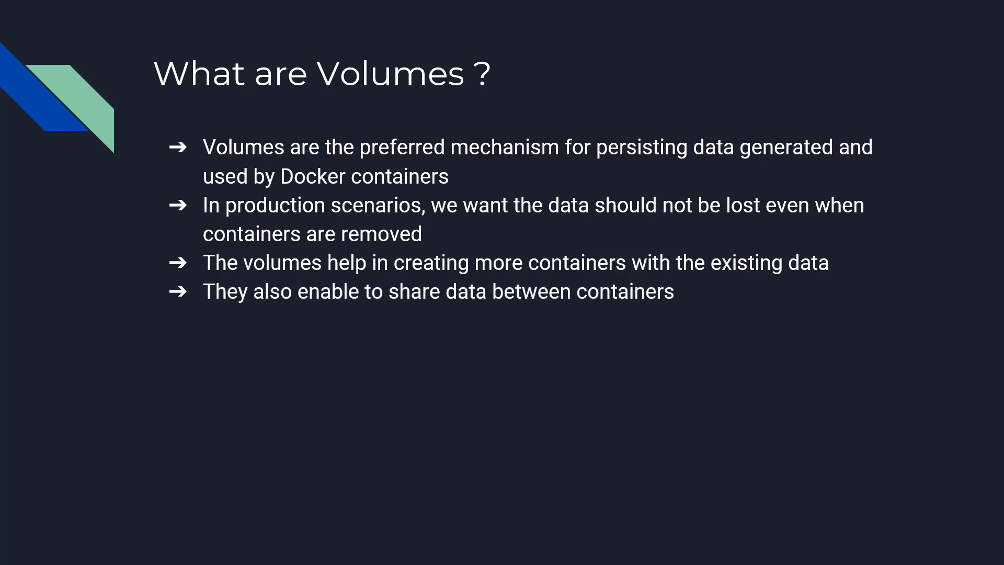
{"action": "key", "text": "Right"}
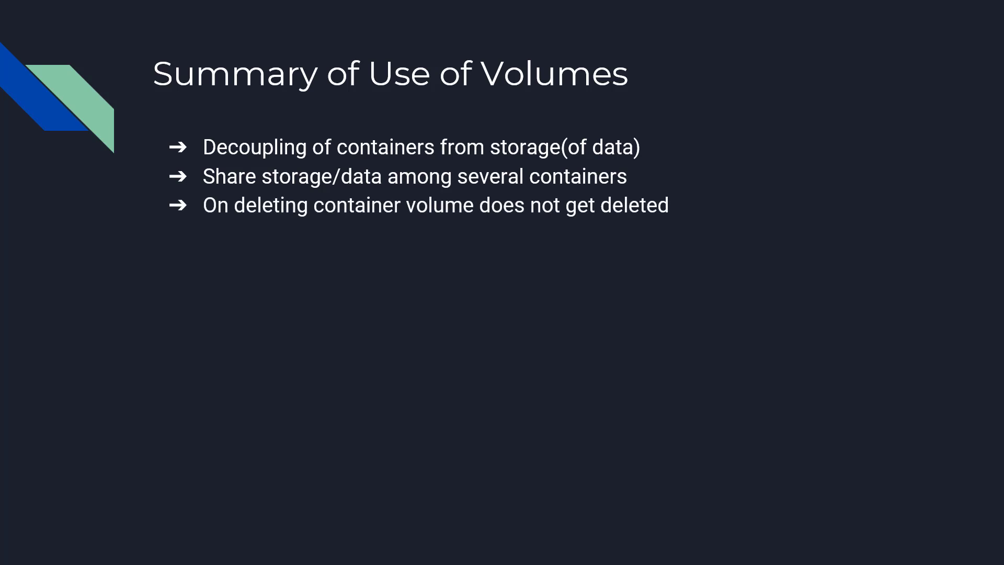
{"action": "key", "text": "Right"}
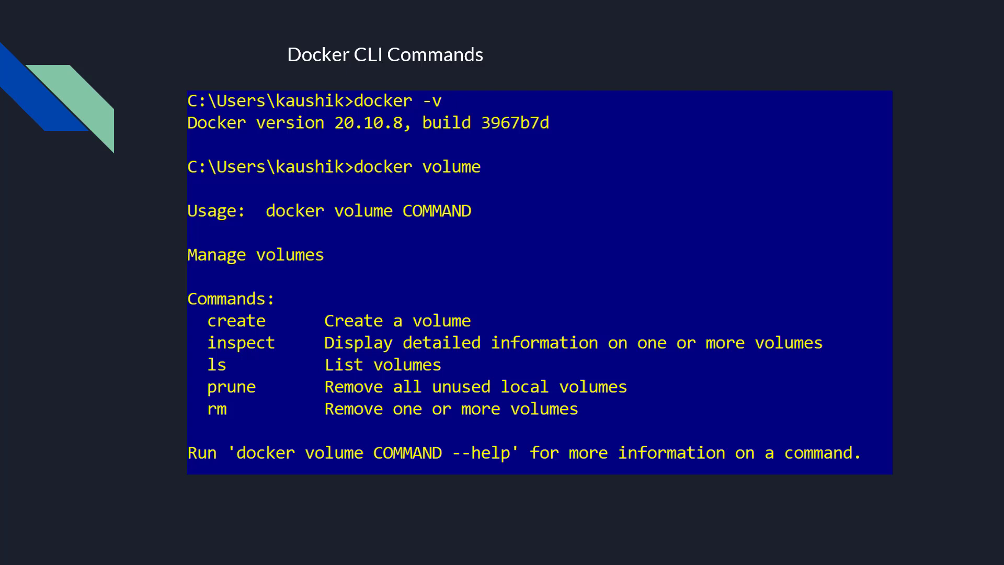
{"action": "mouse_move", "coordinate": [381, 118]}
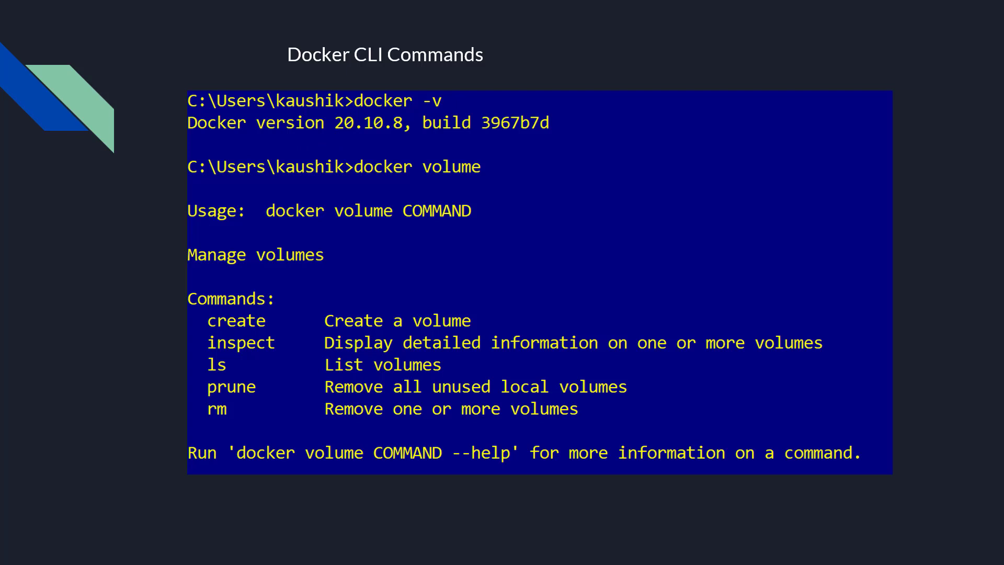
{"action": "mouse_move", "coordinate": [428, 182]}
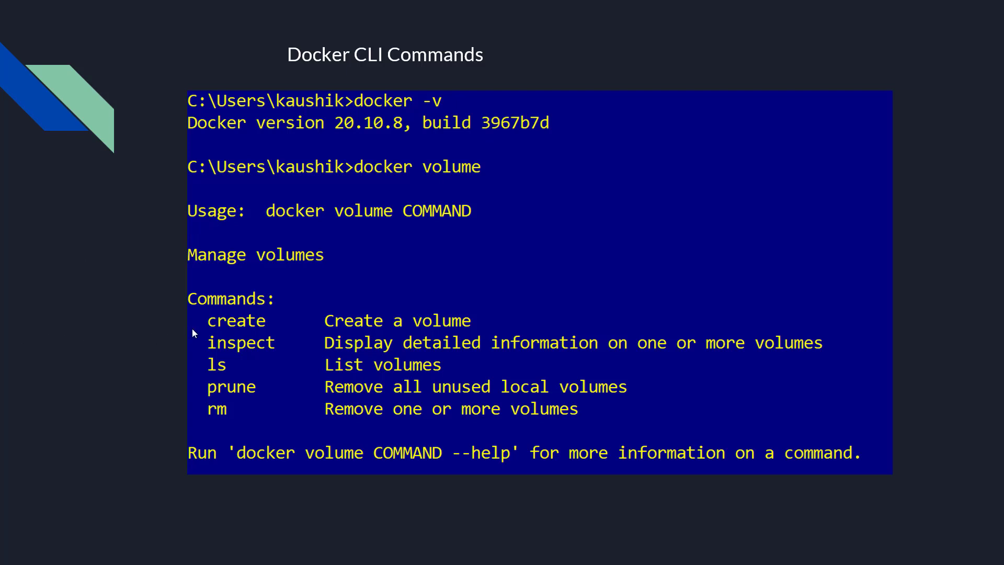
{"action": "mouse_move", "coordinate": [427, 217]}
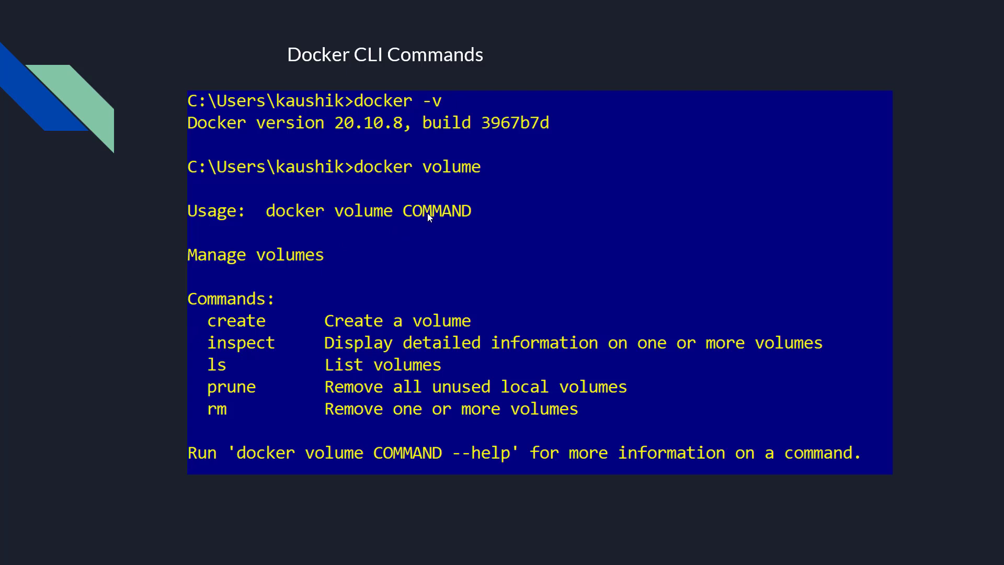
{"action": "mouse_move", "coordinate": [280, 338]}
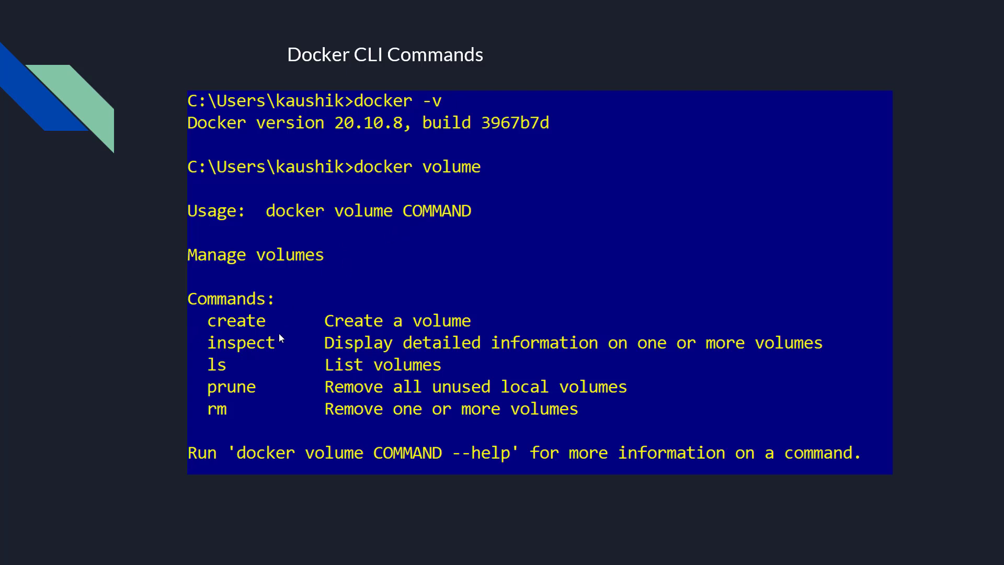
{"action": "mouse_move", "coordinate": [314, 354]}
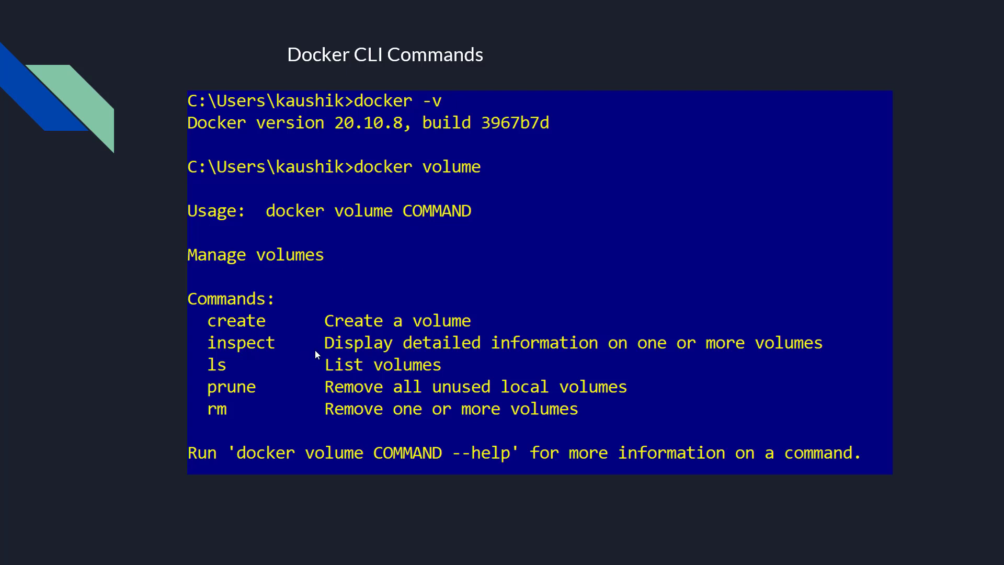
{"action": "mouse_move", "coordinate": [269, 349]}
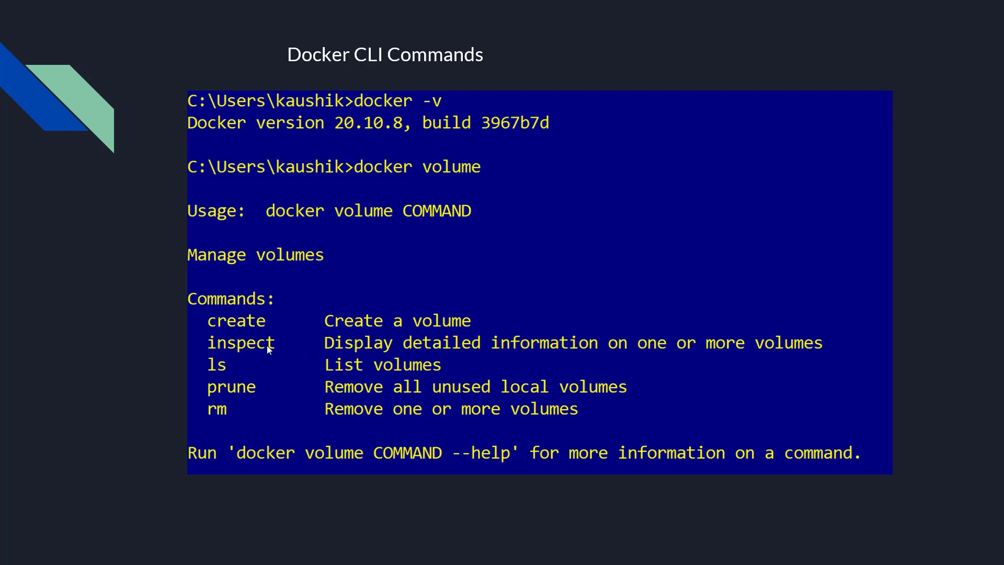
{"action": "mouse_move", "coordinate": [216, 374]}
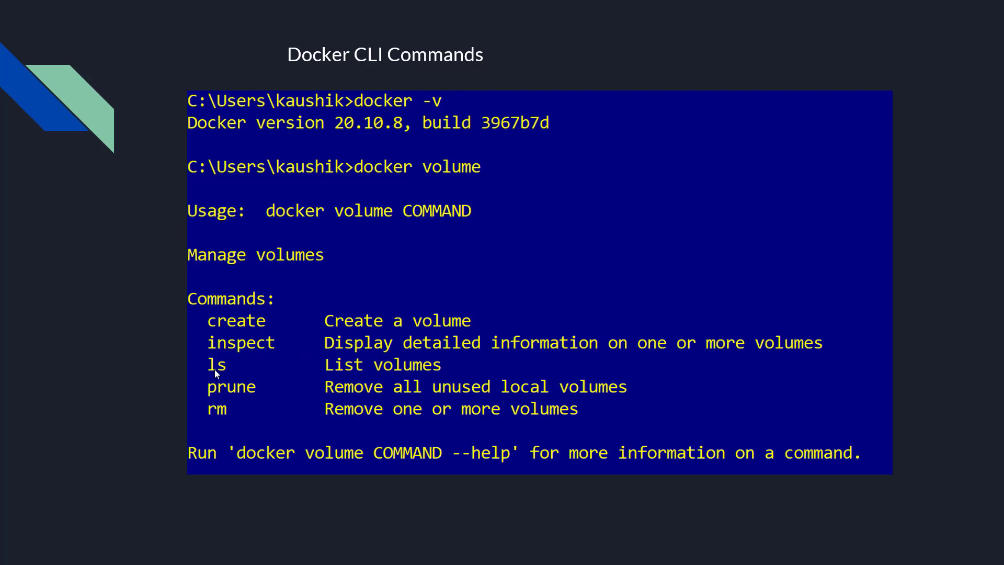
{"action": "mouse_move", "coordinate": [218, 389]}
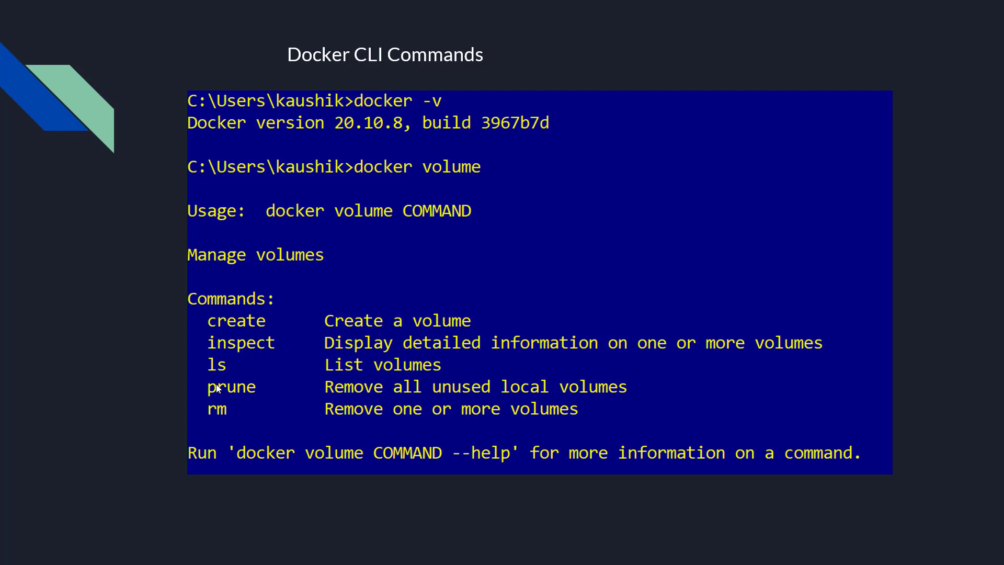
{"action": "mouse_move", "coordinate": [219, 389]}
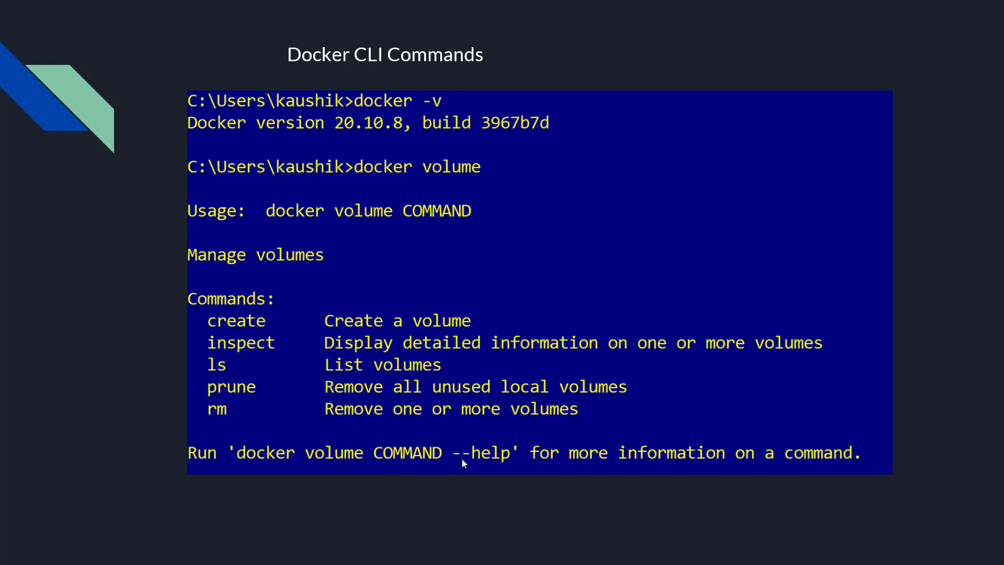
{"action": "mouse_move", "coordinate": [376, 466]}
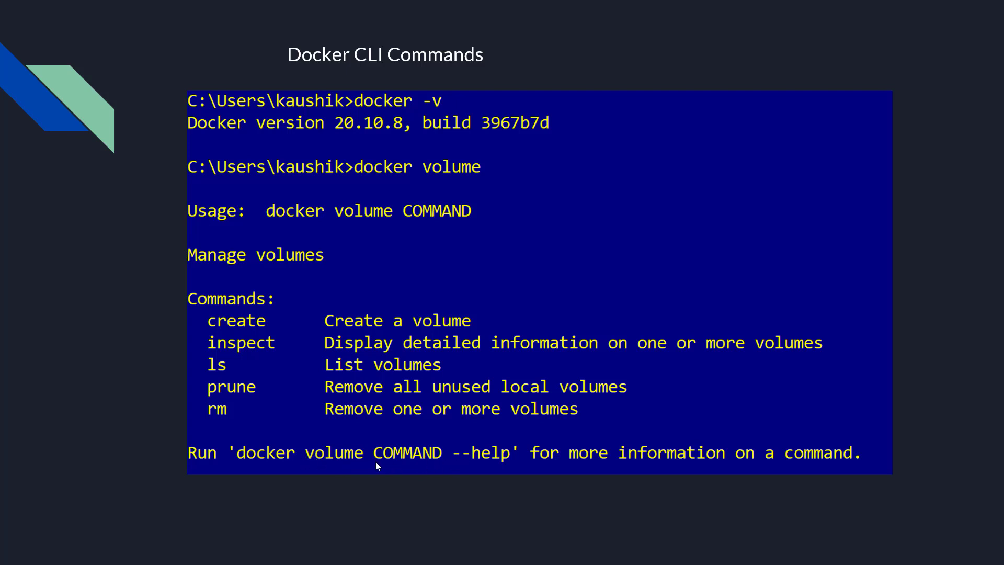
{"action": "mouse_move", "coordinate": [251, 343]}
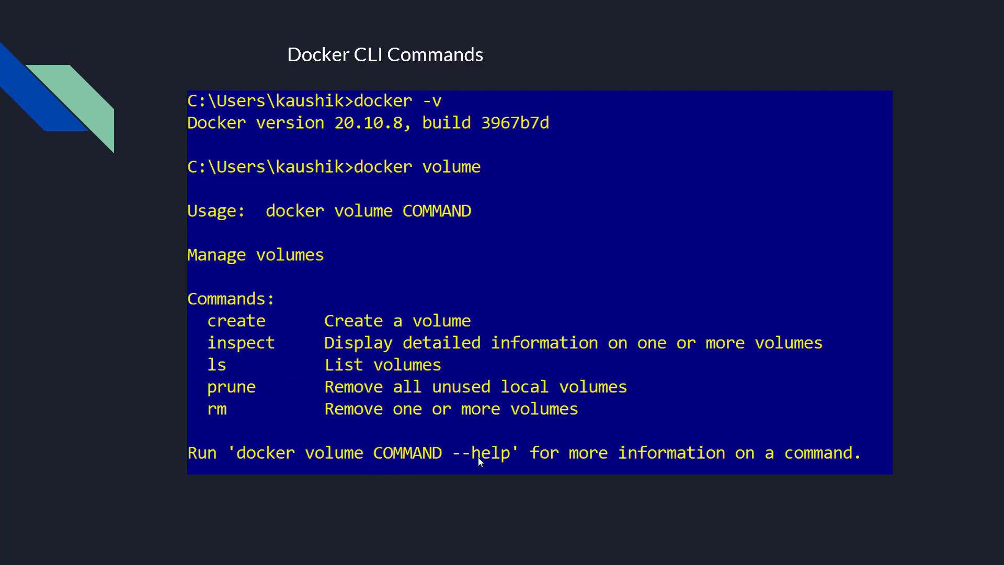
{"action": "mouse_move", "coordinate": [491, 459]}
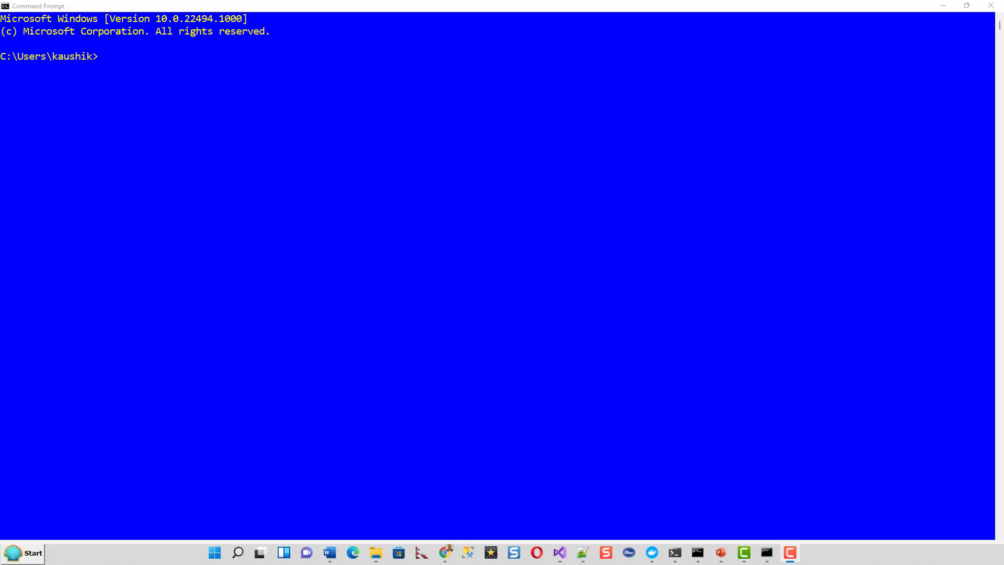
{"action": "mouse_move", "coordinate": [18, 66]}
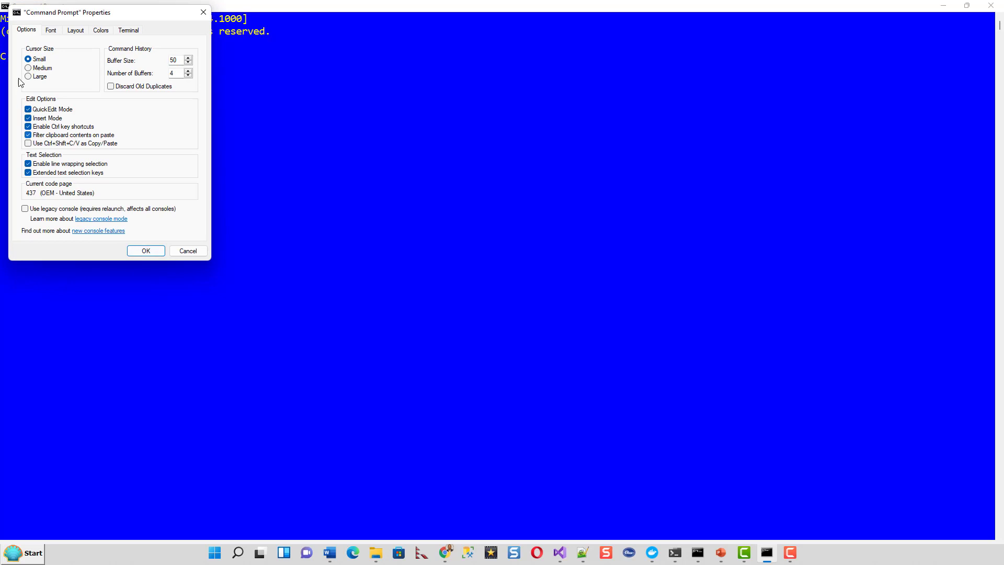
{"action": "mouse_move", "coordinate": [40, 45]}
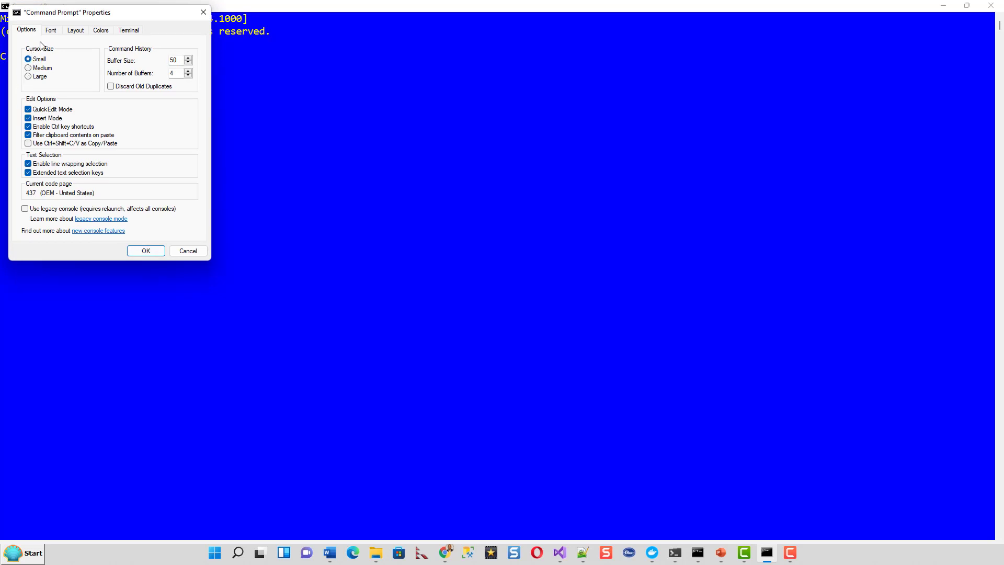
- Browse the Font, Layout and Colors tabs of Command Prompt Properties, then close the dialog
{"action": "left_click", "coordinate": [51, 29]}
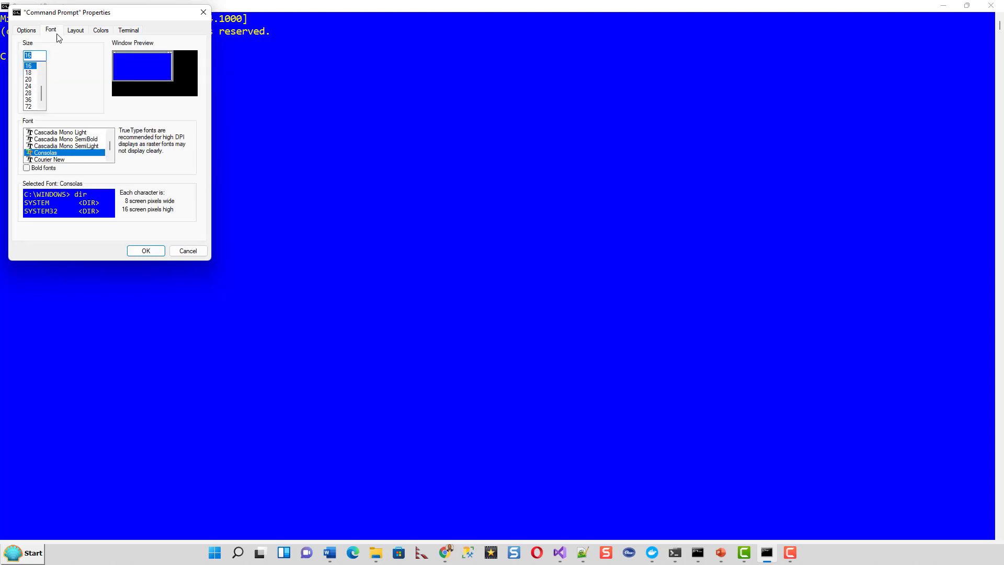
{"action": "left_click", "coordinate": [74, 31]}
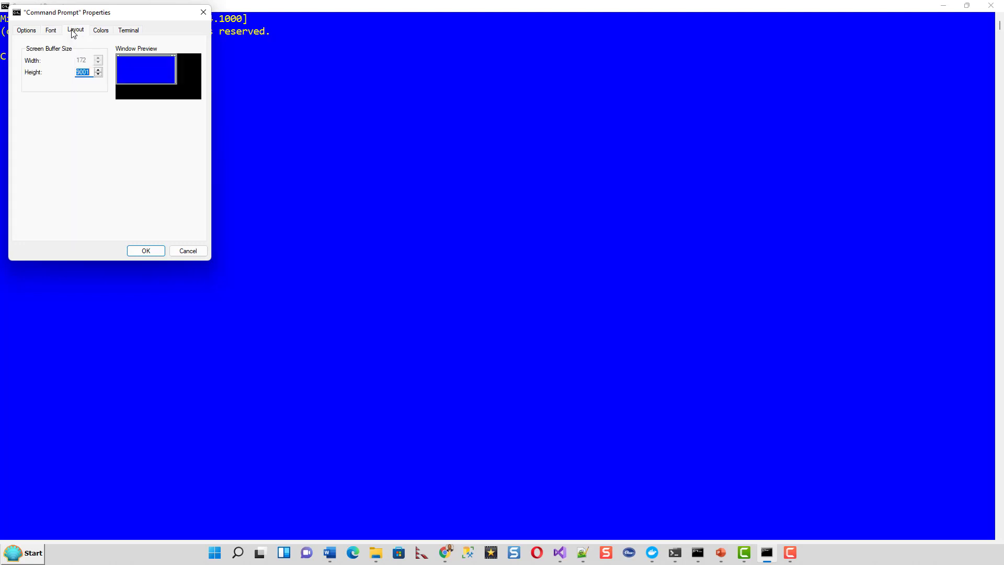
{"action": "left_click", "coordinate": [75, 30]}
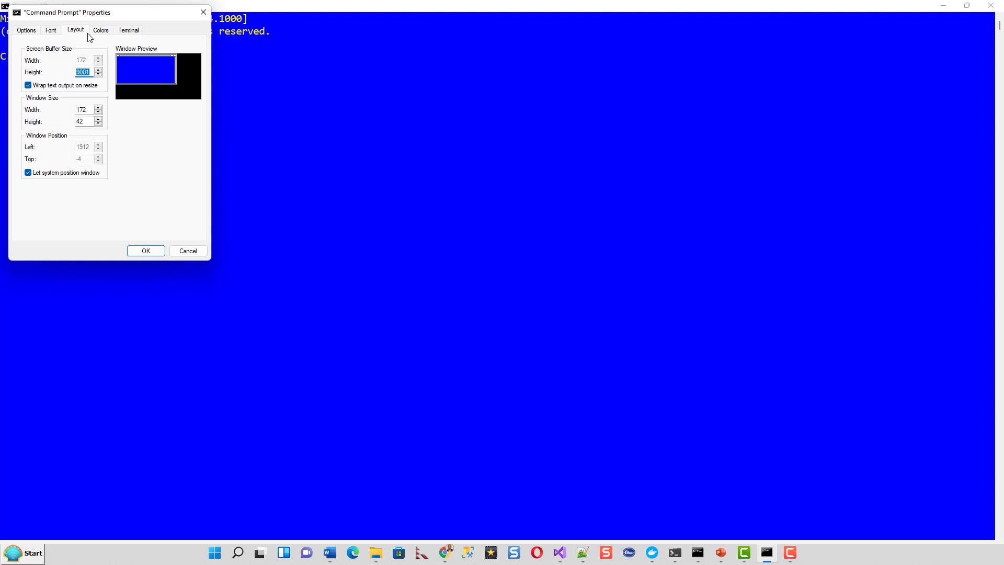
{"action": "left_click", "coordinate": [100, 29]}
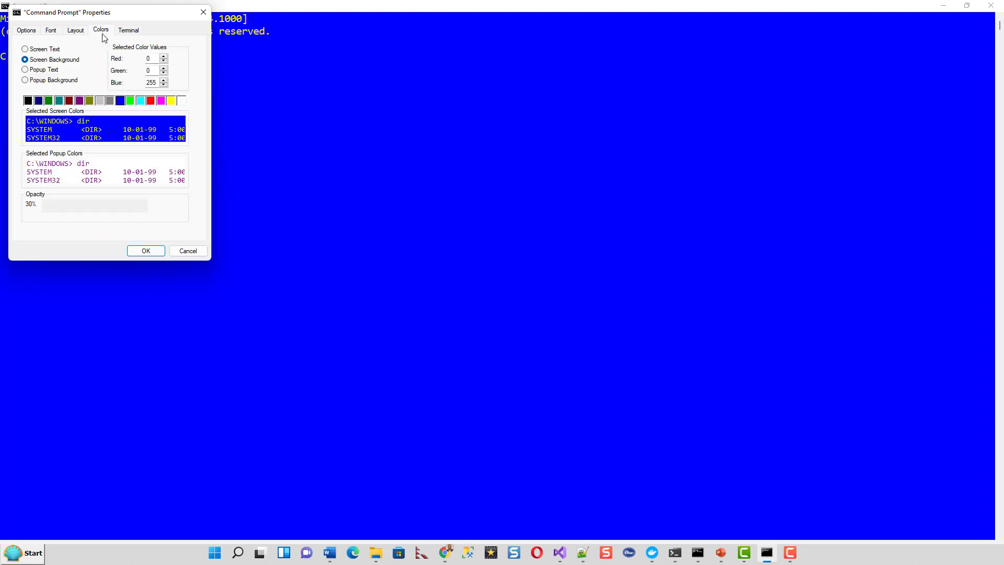
{"action": "left_click_drag", "start_coordinate": [54, 203], "coordinate": [140, 203]}
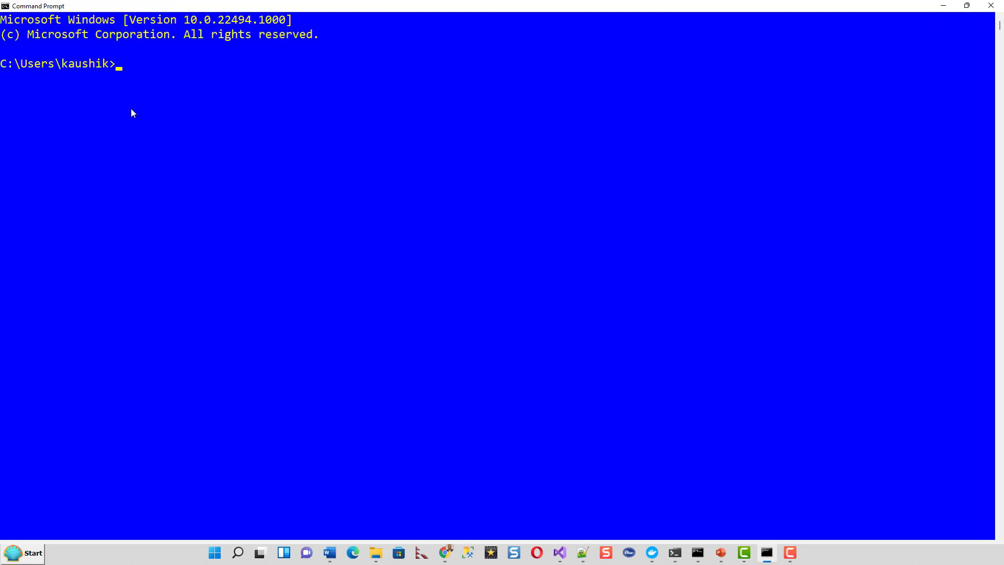
- Run 'docker volume ls' to list the single local volume, myvol
{"action": "type", "text": "docker"}
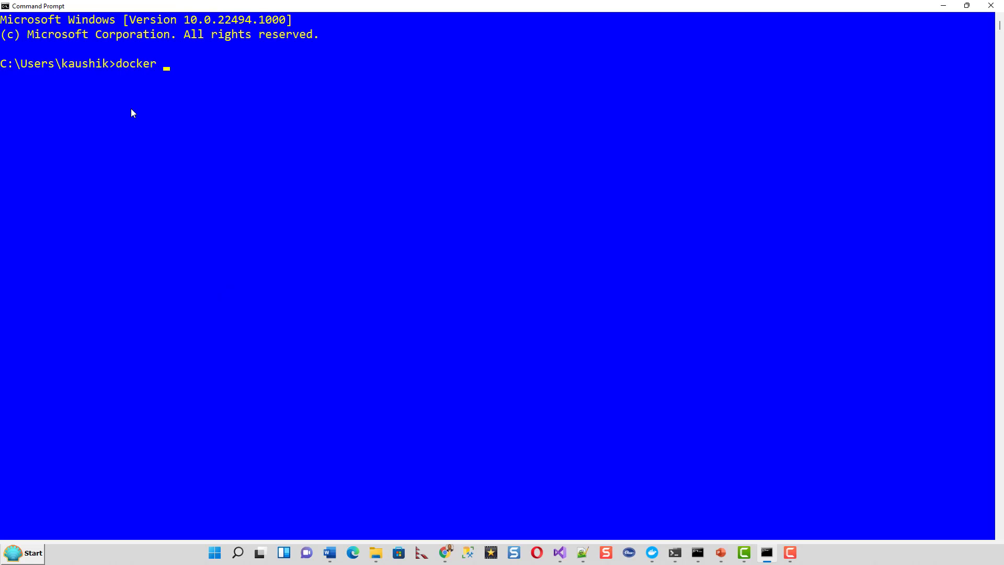
{"action": "type", "text": "volume"}
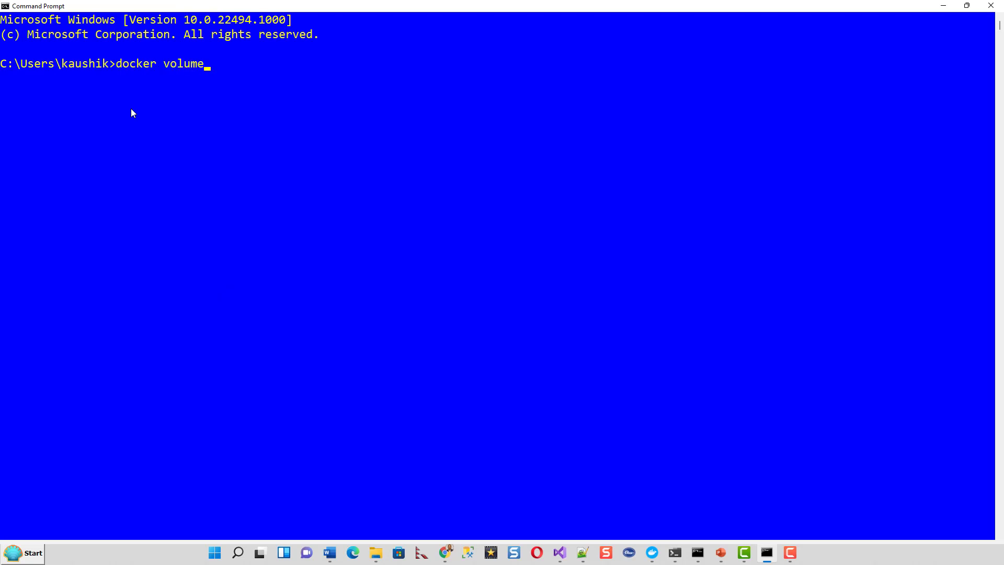
{"action": "type", "text": "ls"}
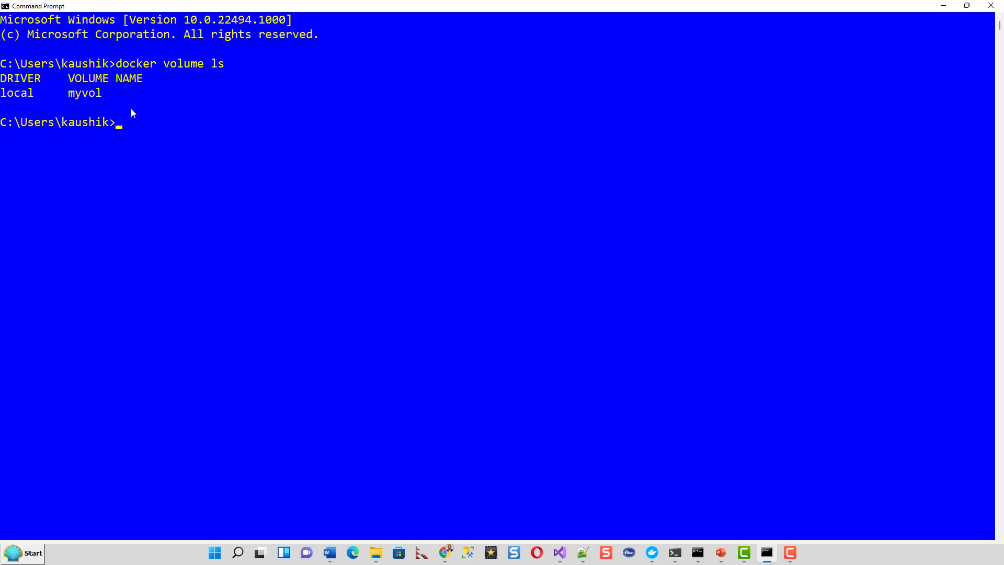
{"action": "type", "text": "docke"}
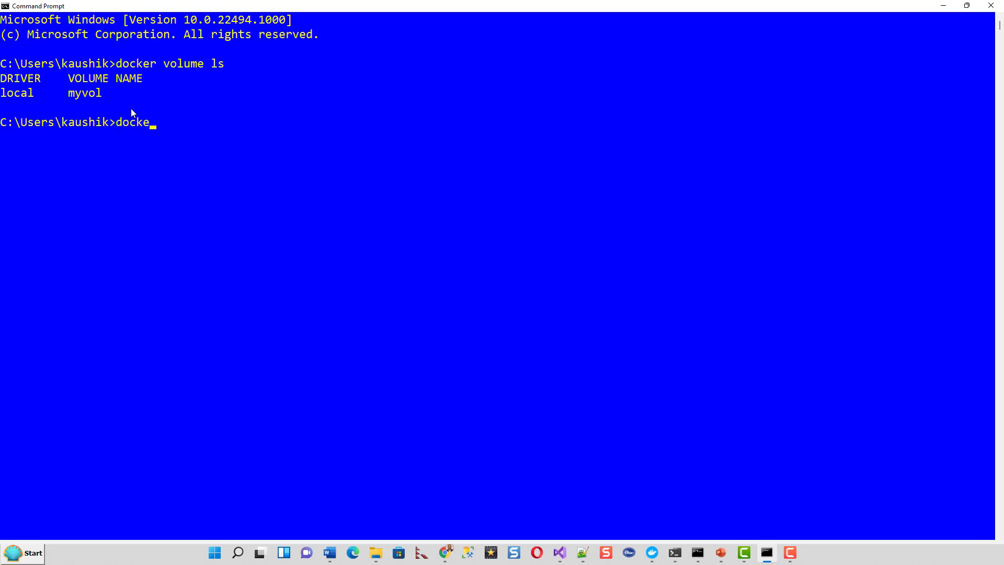
{"action": "type", "text": "r volume inspect"}
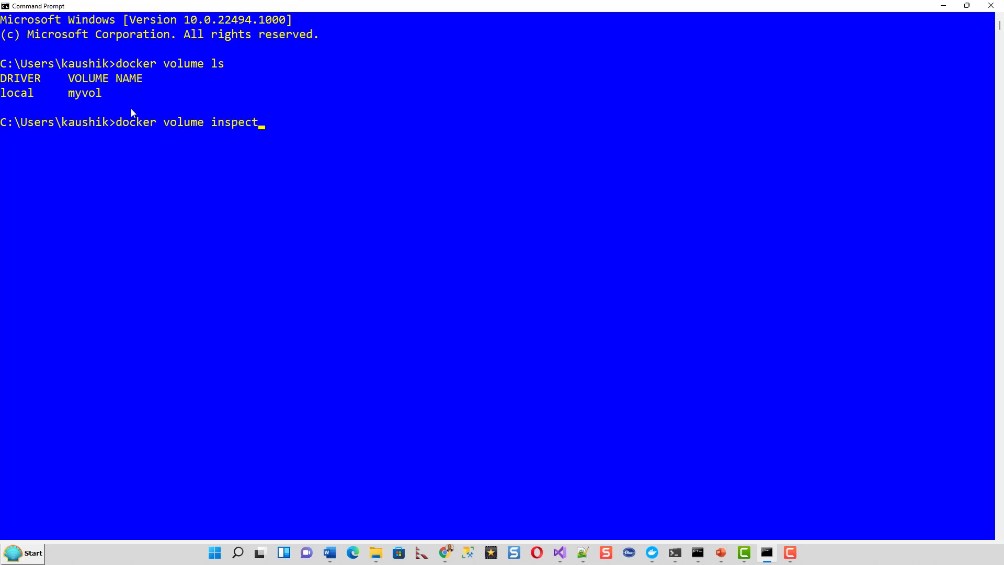
- Run 'docker volume inspect' without a name, then 'docker volume inspect myvol' to show its details
{"action": "key", "text": "enter"}
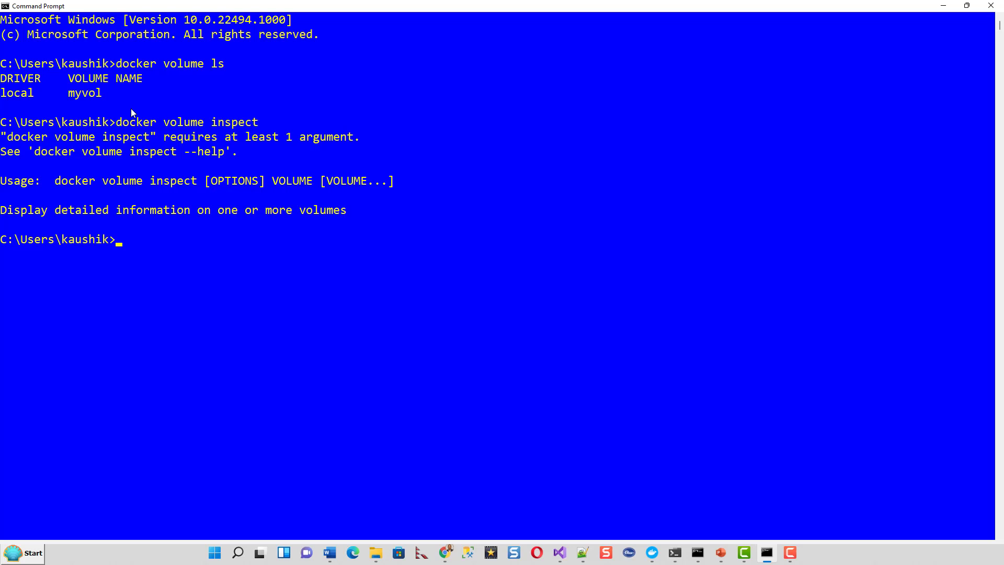
{"action": "type", "text": "docker volume inspect"}
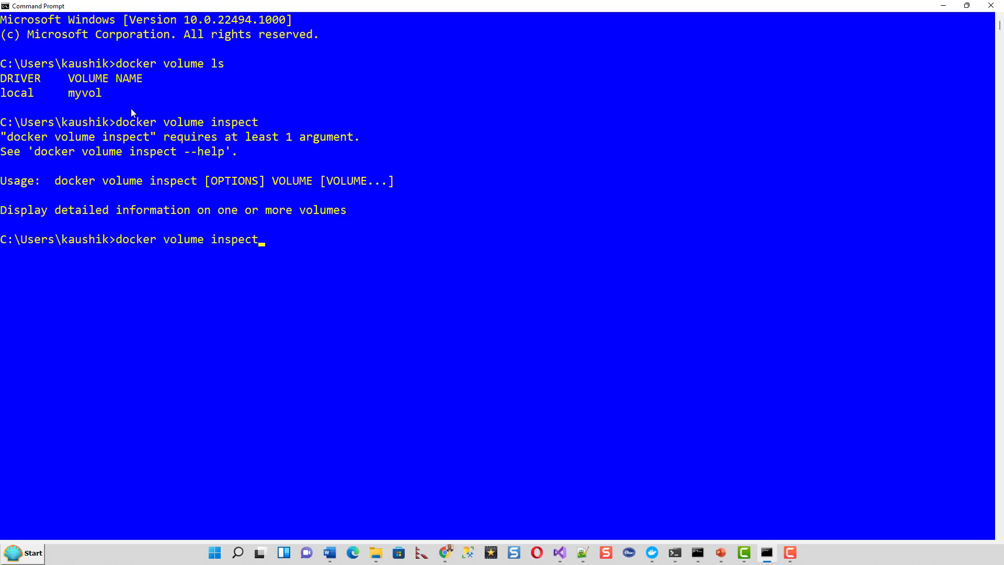
{"action": "type", "text": "my"}
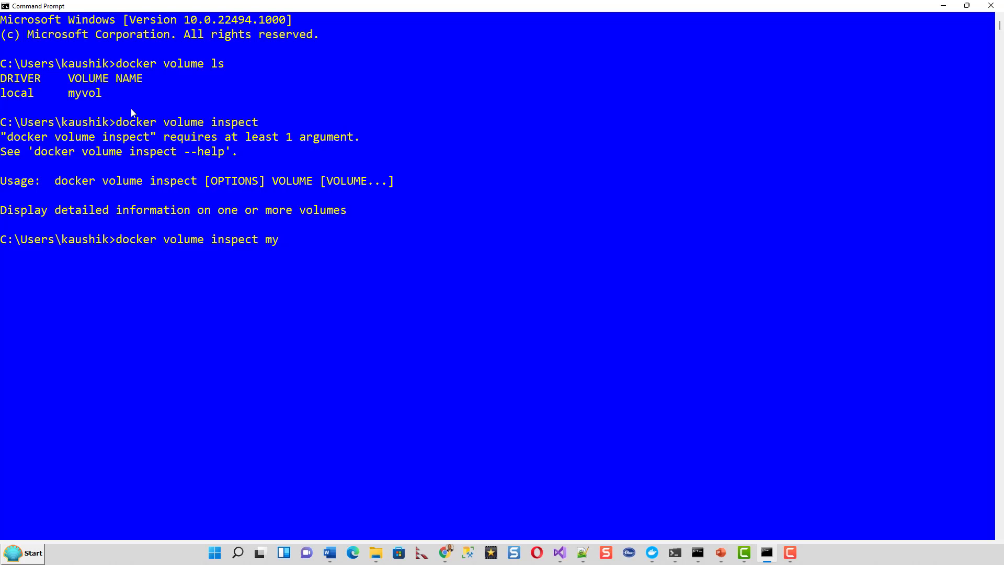
{"action": "type", "text": "vol"}
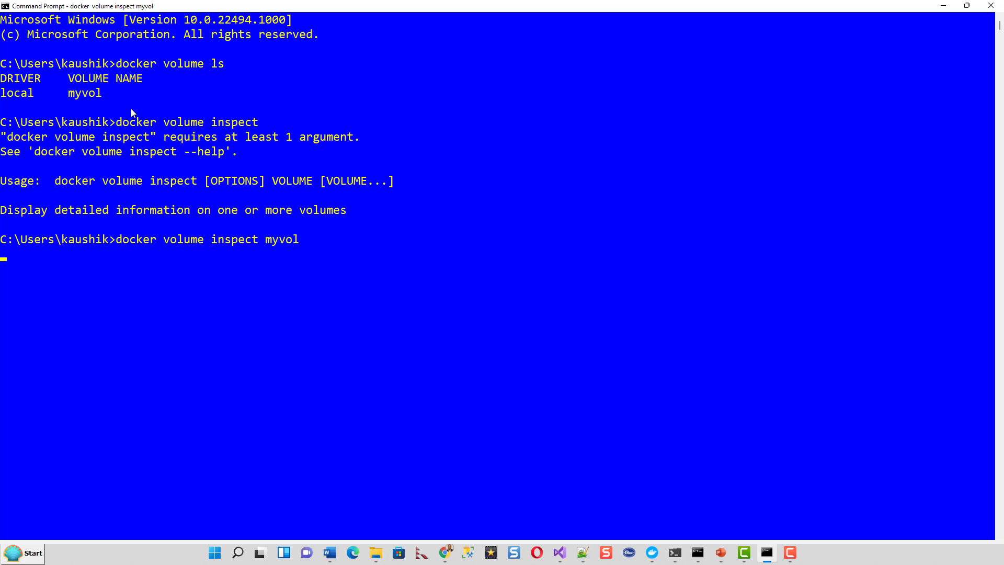
{"action": "key", "text": "enter"}
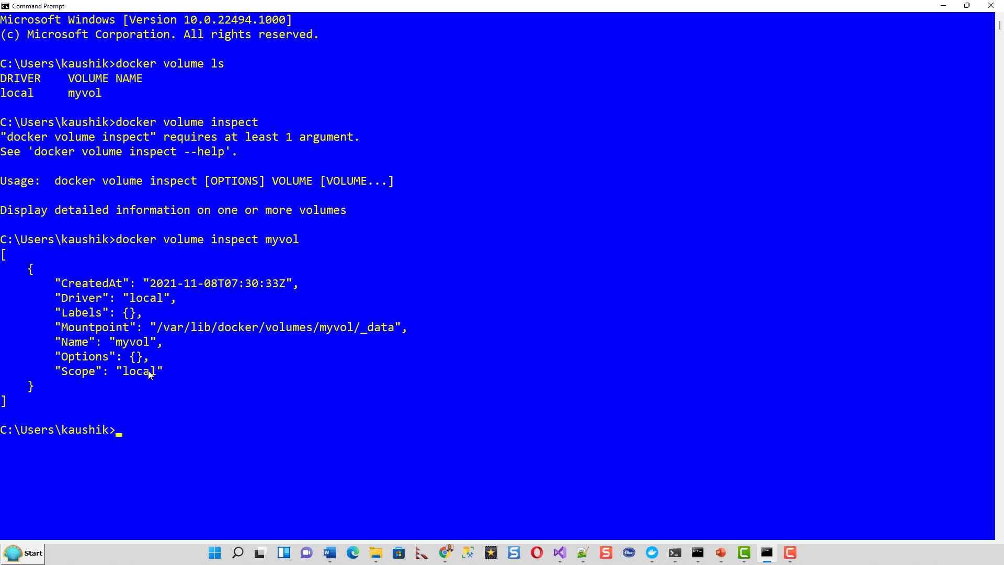
{"action": "mouse_move", "coordinate": [143, 360]}
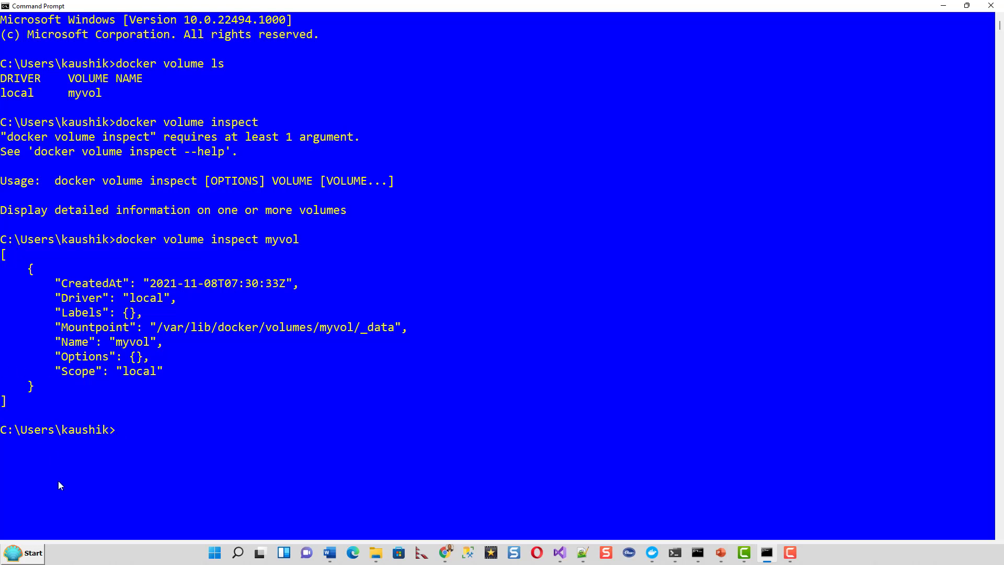
- Try 'docker volume prune myvol', which rejects the myvol argument
{"action": "type", "text": "docker"}
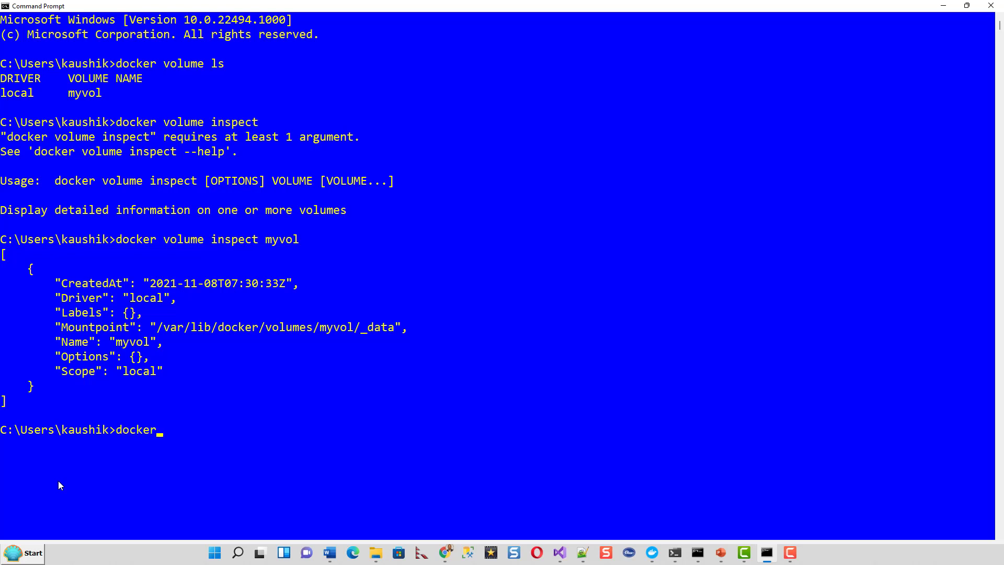
{"action": "type", "text": "v"}
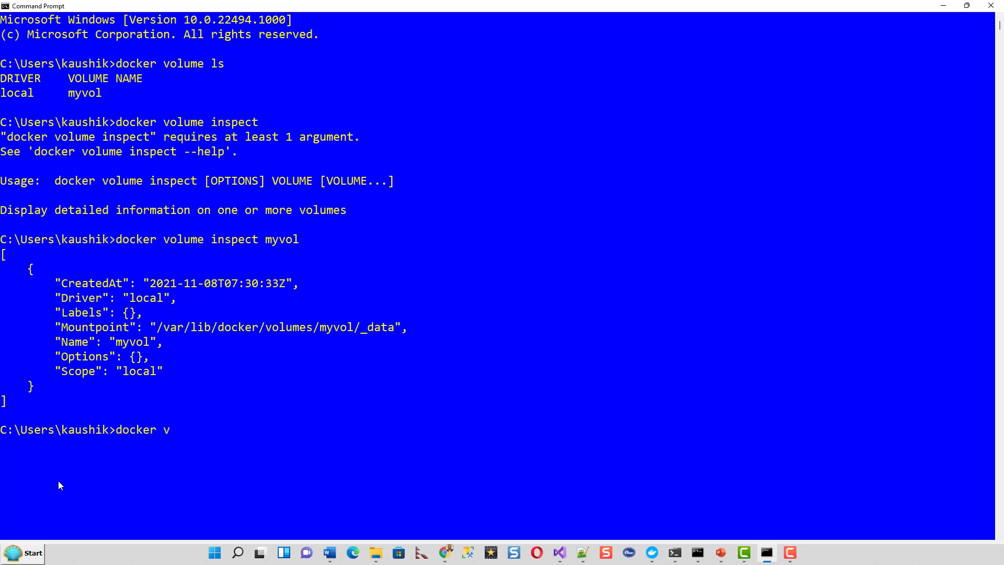
{"action": "type", "text": "olume"}
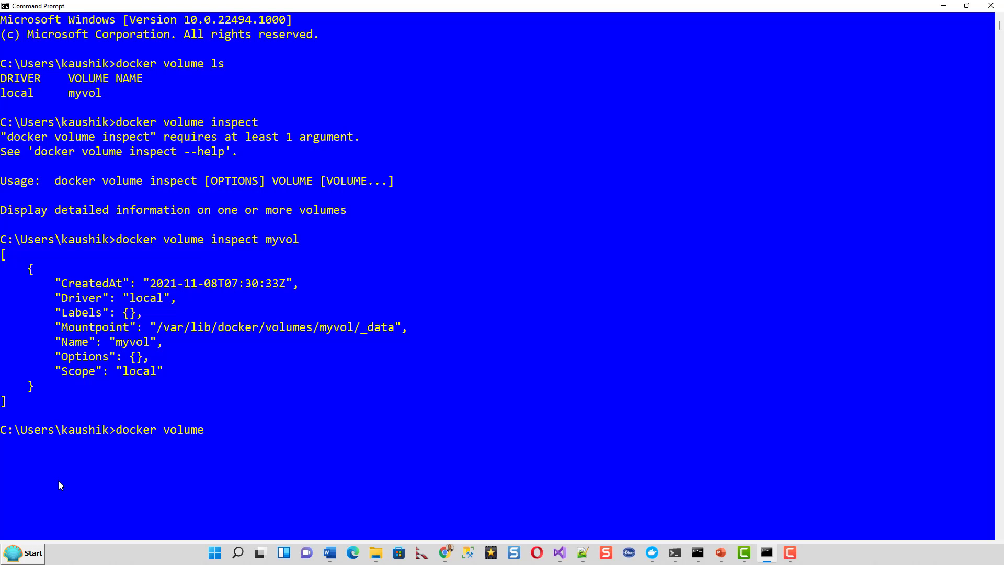
{"action": "type", "text": "prune"}
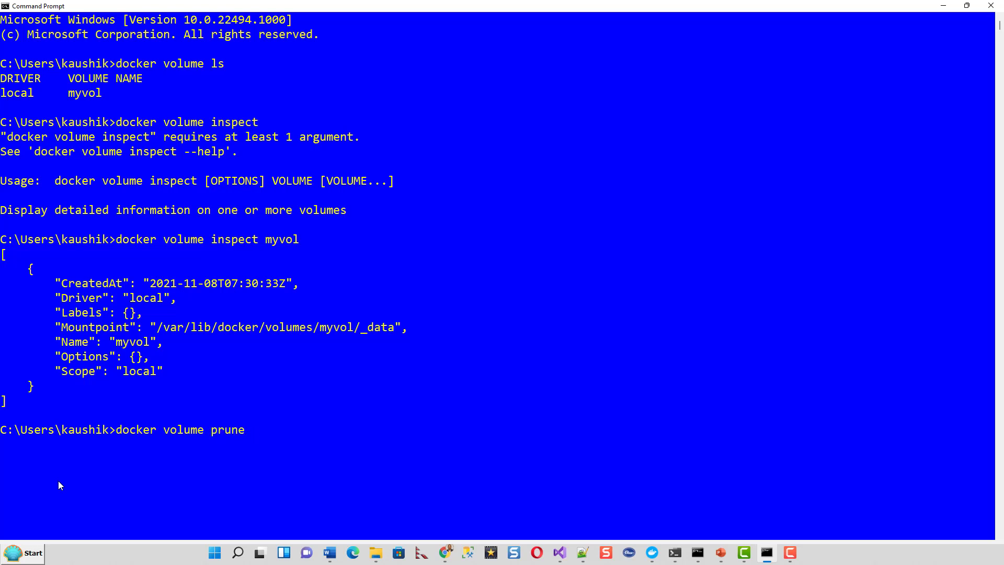
{"action": "type", "text": "myvol"}
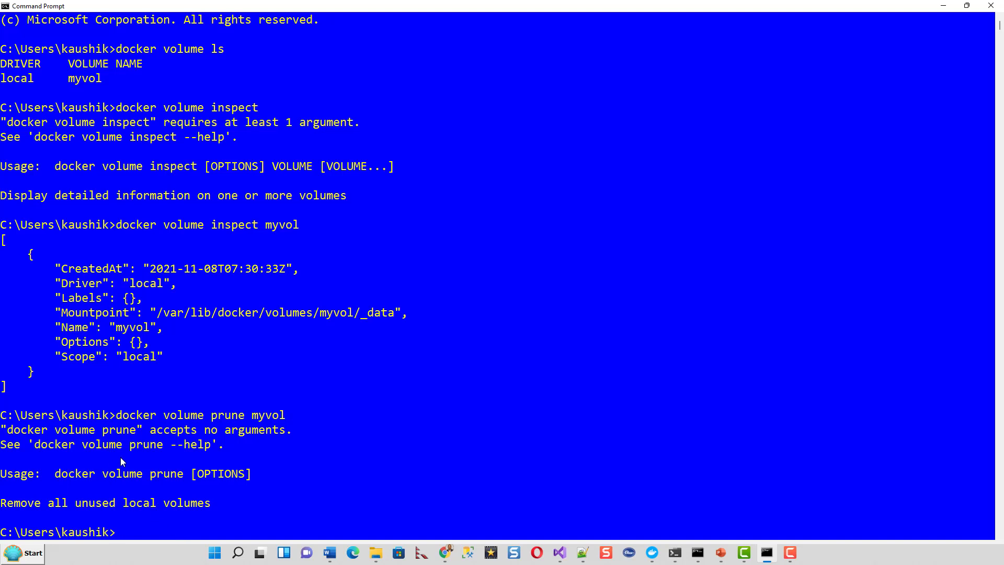
{"action": "mouse_move", "coordinate": [126, 514]}
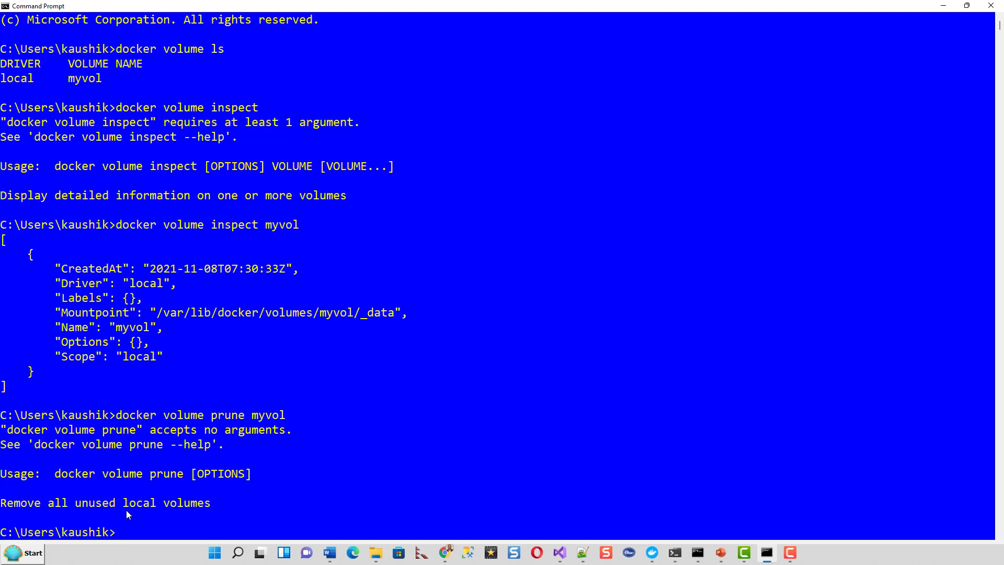
- Rerun 'docker volume prune' without myvol and answer N, reclaiming 0B
{"action": "type", "text": "docker volume prune myvol"}
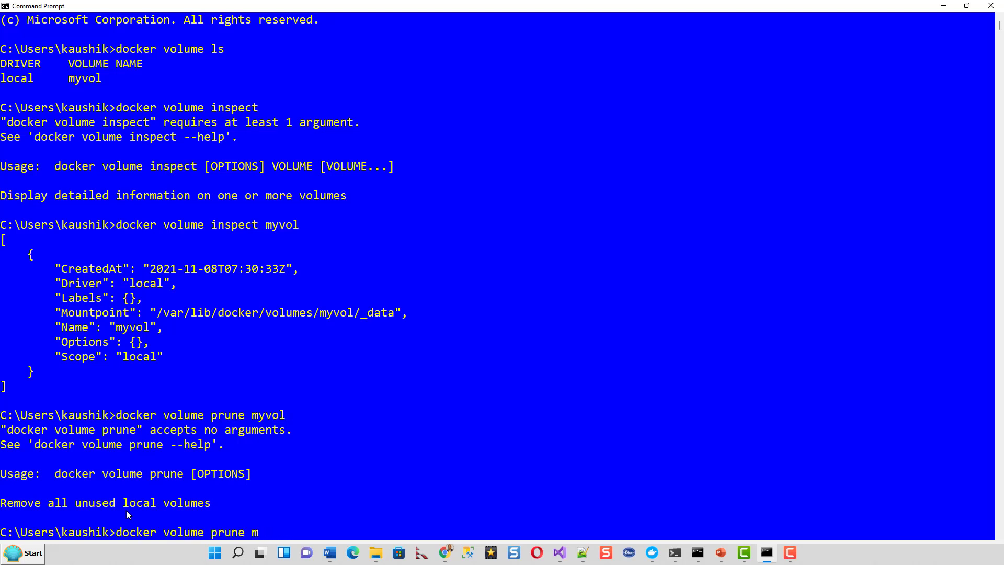
{"action": "key", "text": "Backspace"}
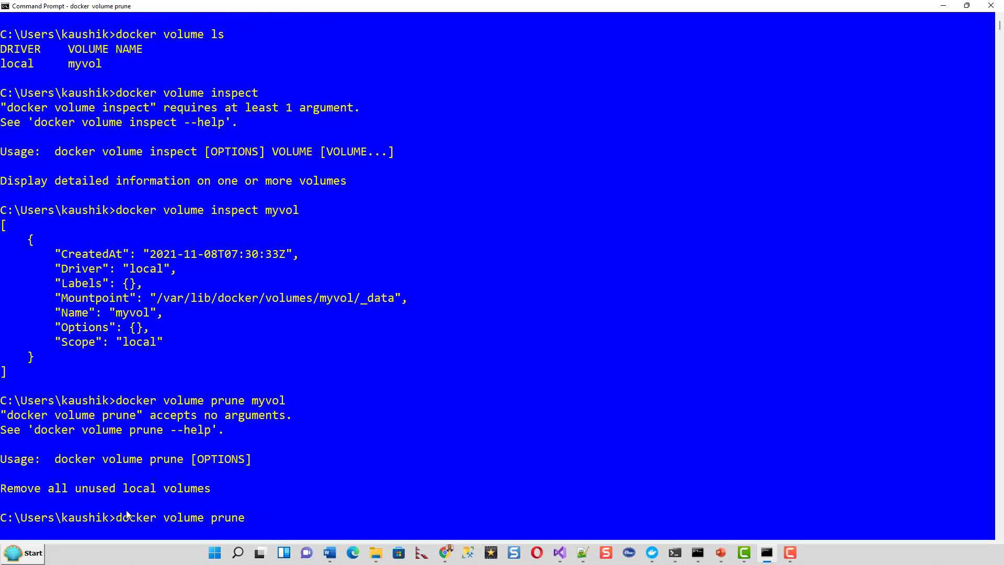
{"action": "key", "text": "enter"}
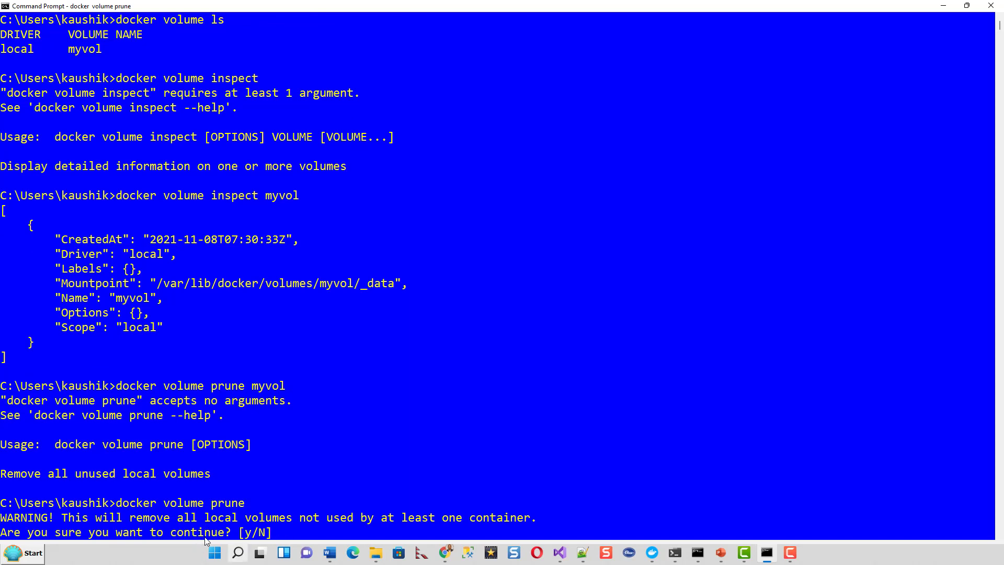
{"action": "mouse_move", "coordinate": [206, 550]}
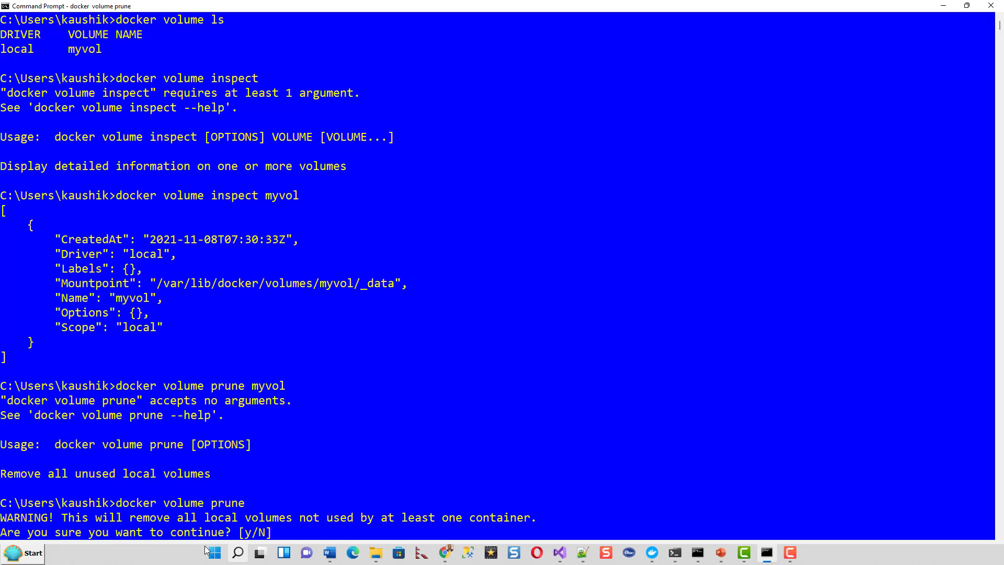
{"action": "type", "text": "N"}
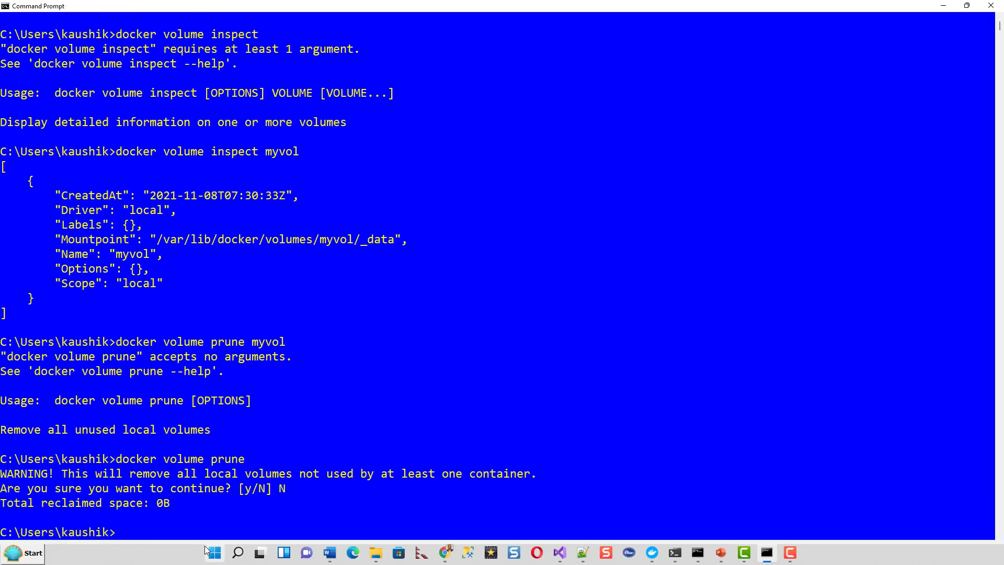
- Rerun 'docker volume ls' to confirm myvol remains, then run 'docker volume --help'
{"action": "type", "text": "docker volume inspect myvol"}
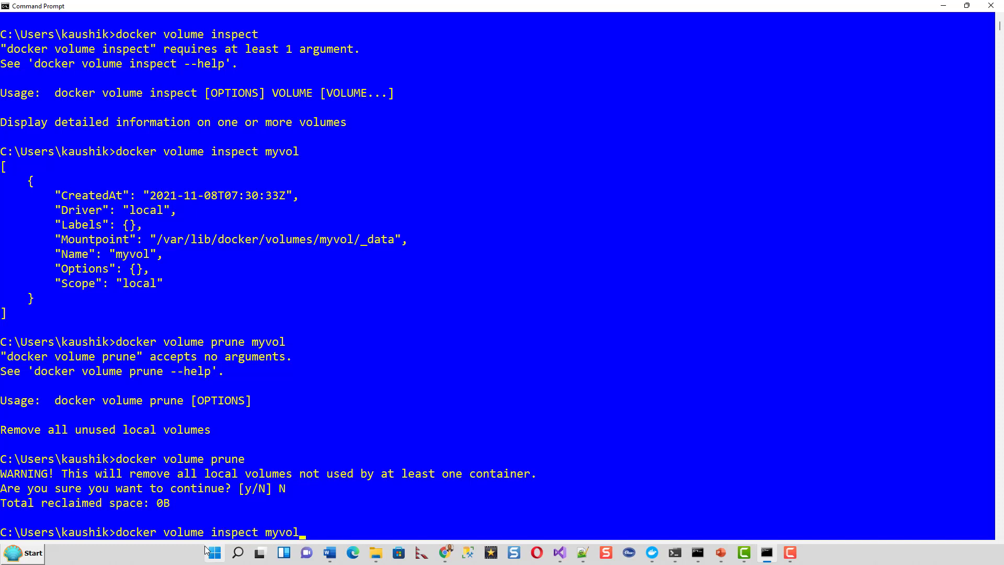
{"action": "key", "text": "BackSpace"}
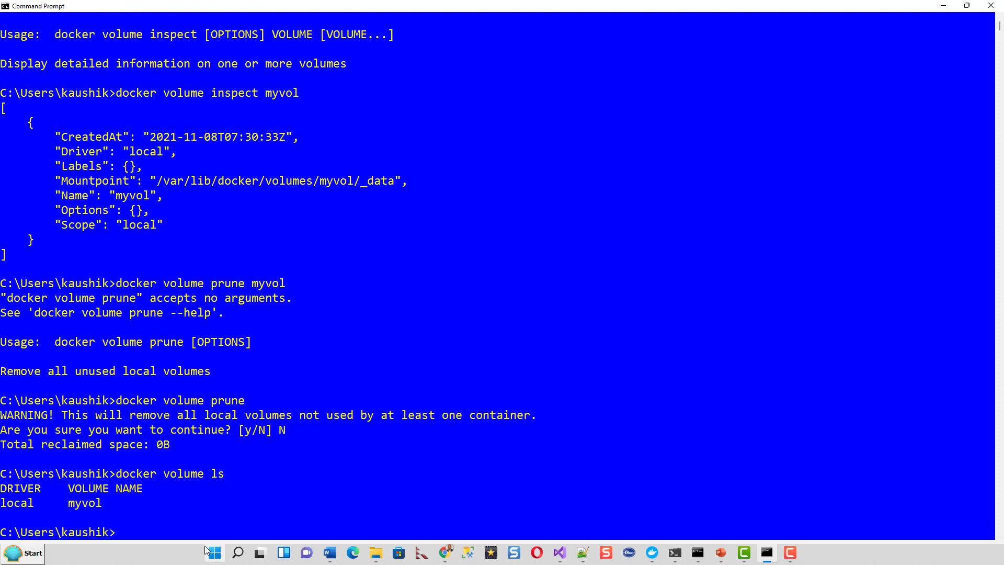
{"action": "type", "text": "docker volume ls"}
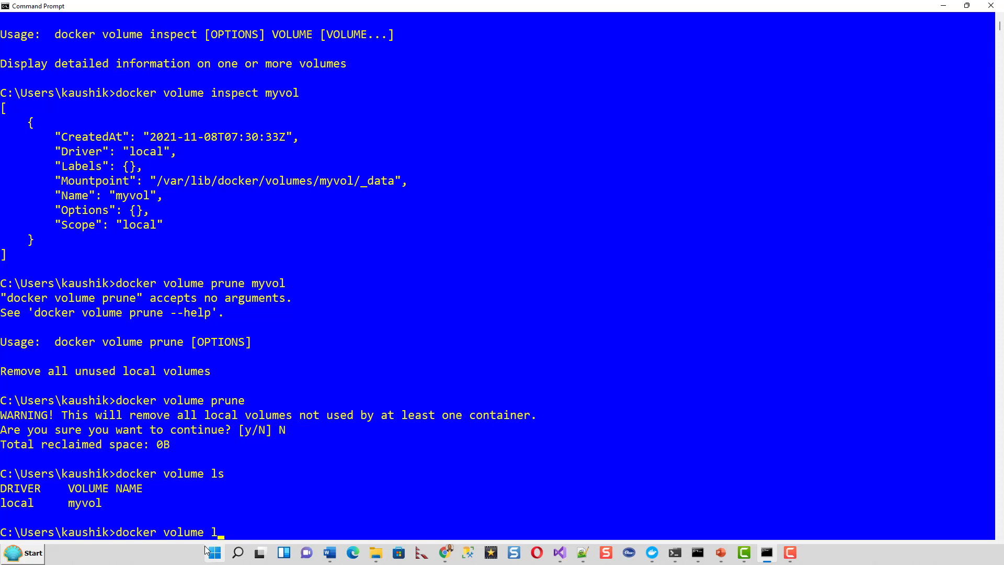
{"action": "key", "text": "backspace"}
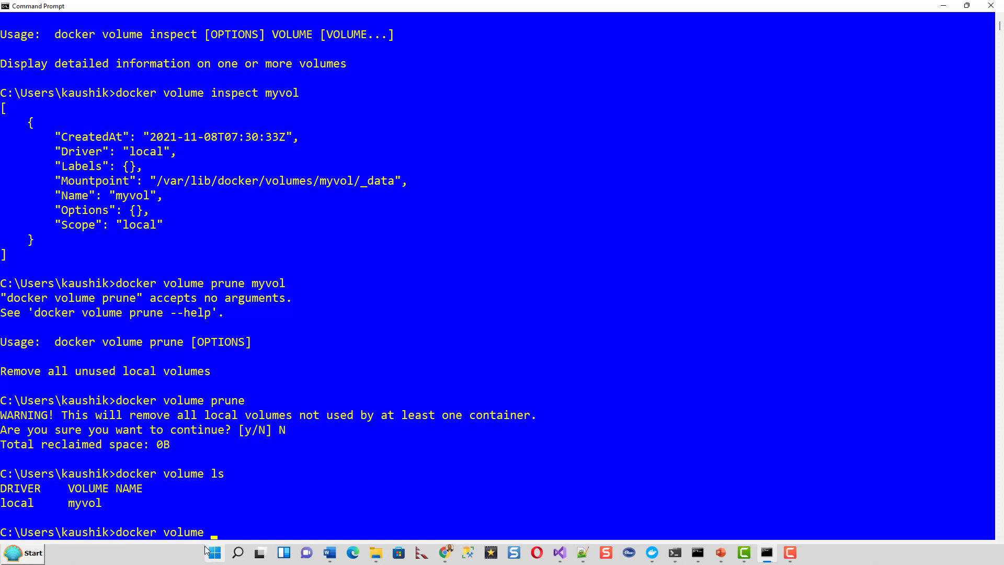
{"action": "type", "text": "--help"}
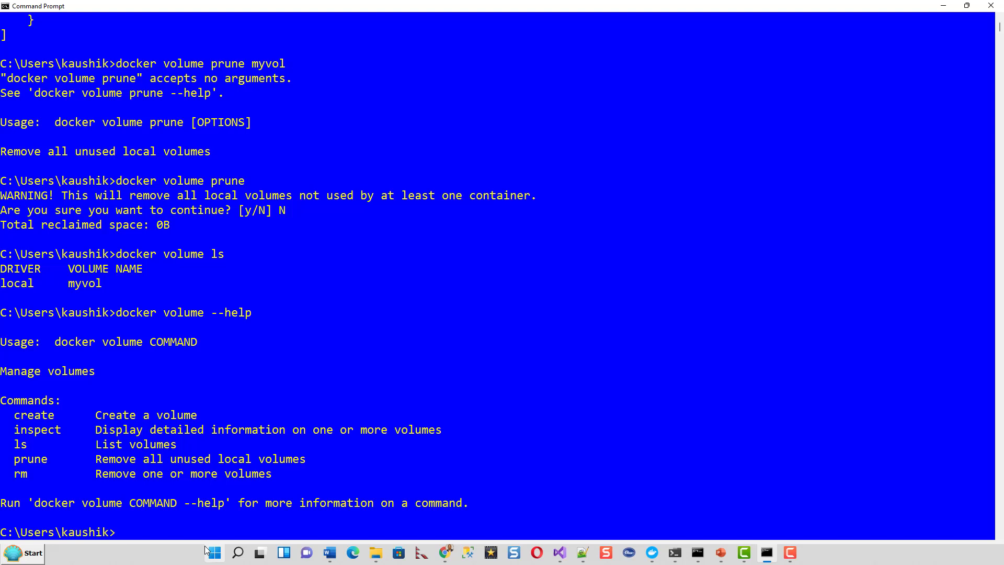
- Run 'docker volume rm myvol', then list volumes to confirm none remain
{"action": "type", "text": "docker volume"}
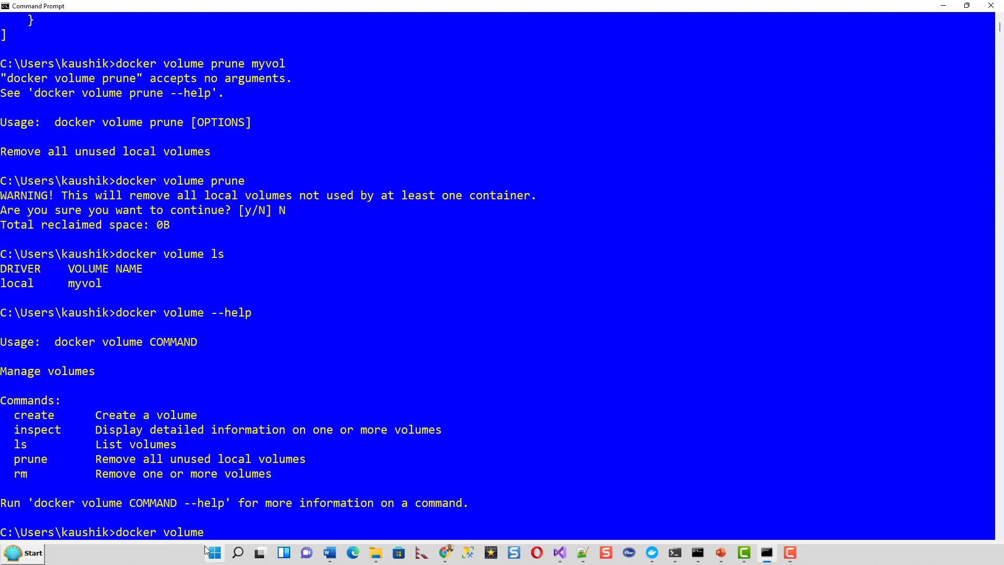
{"action": "type", "text": "rm"}
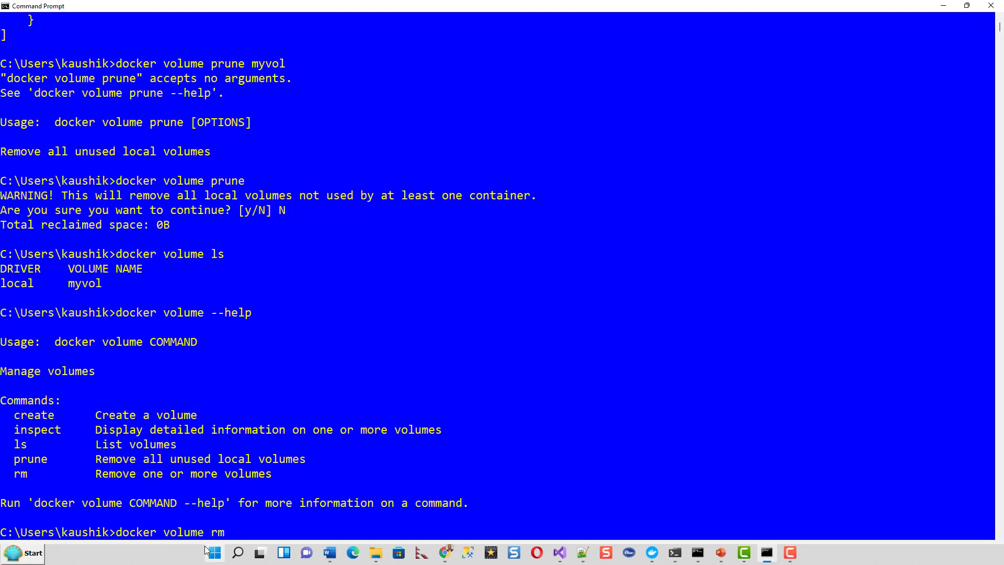
{"action": "type", "text": "my"}
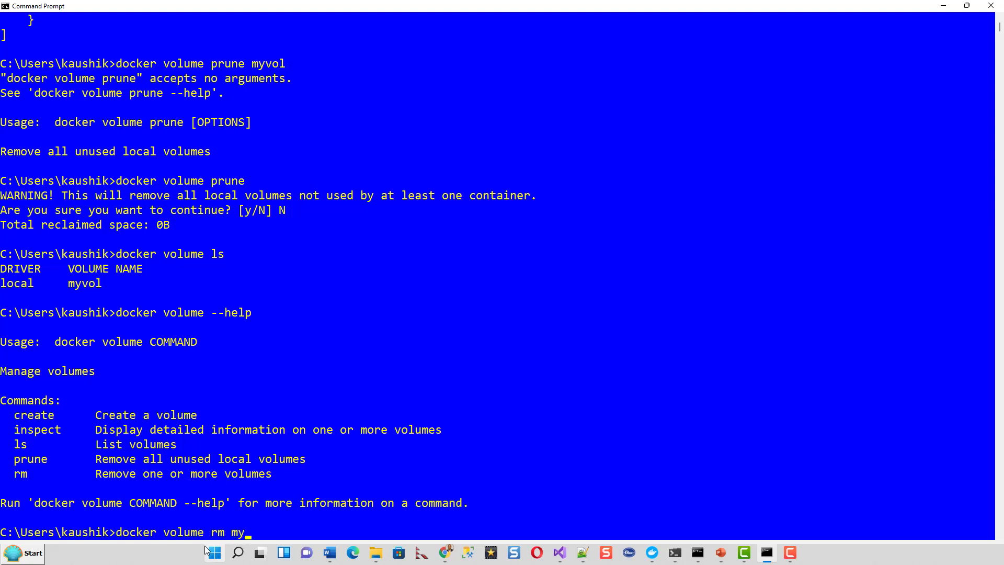
{"action": "type", "text": "vol"}
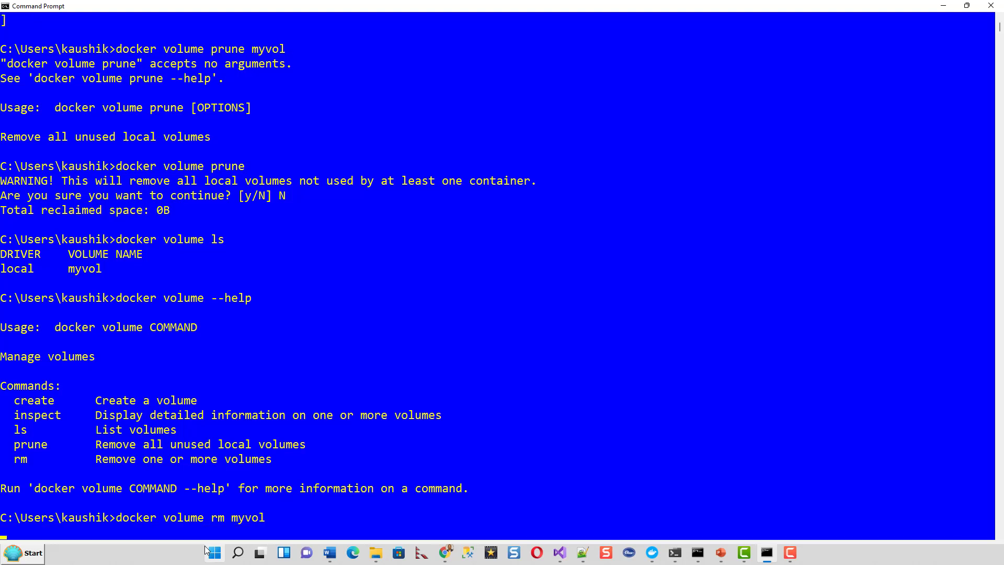
{"action": "key", "text": "enter"}
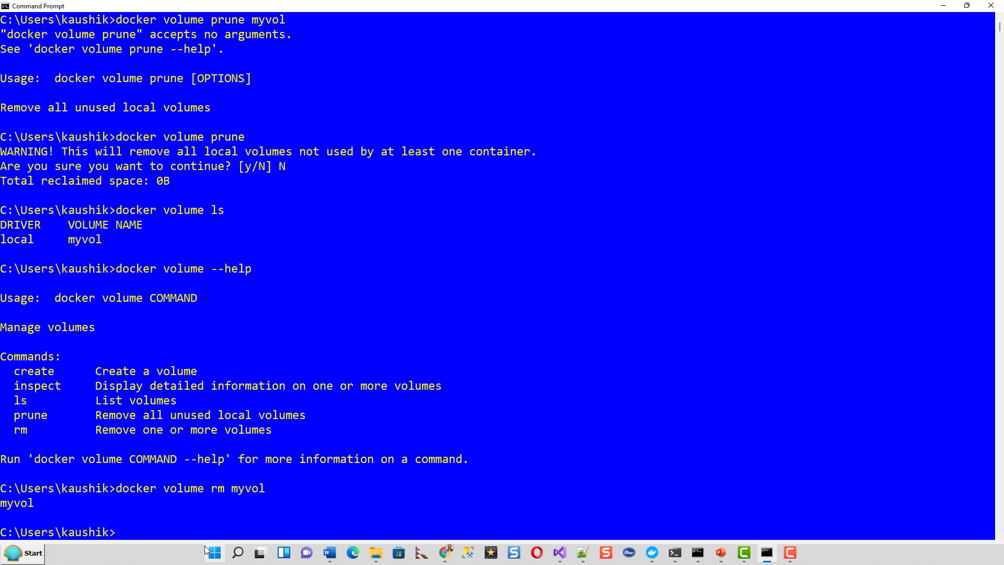
{"action": "type", "text": "docker volume ls"}
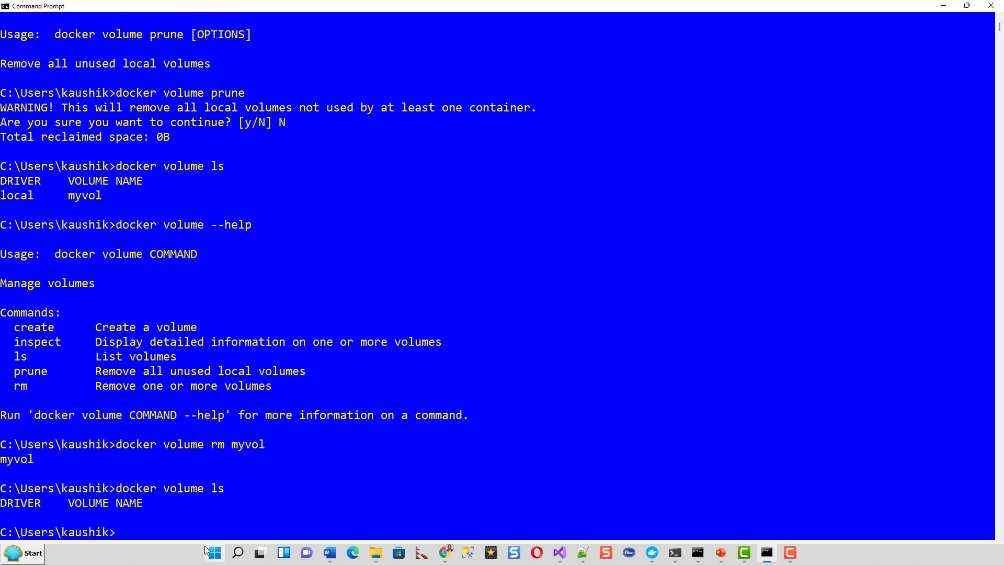
- Run 'docker volume create myvol' to recreate the volume
{"action": "type", "text": "docker volume ls"}
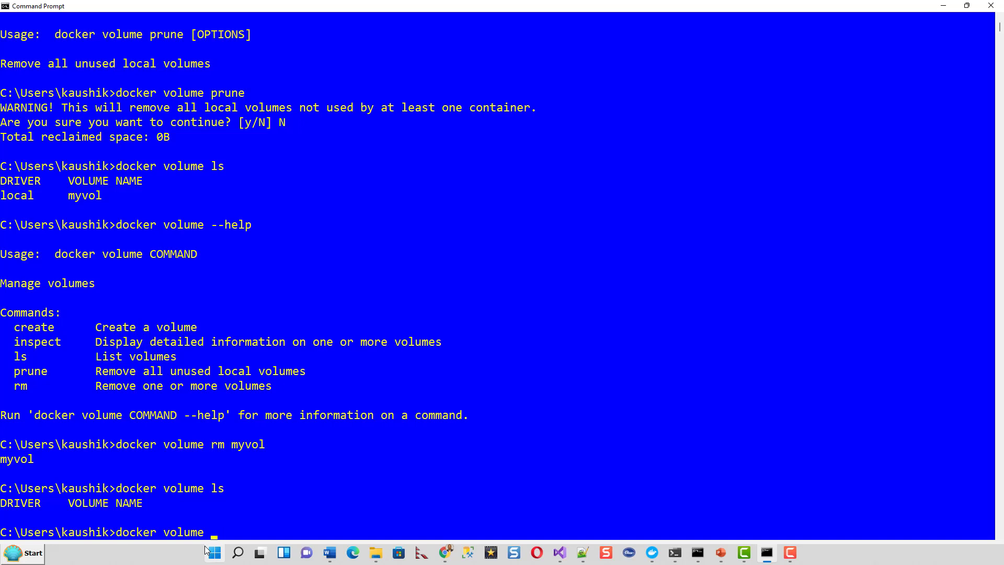
{"action": "type", "text": "create"}
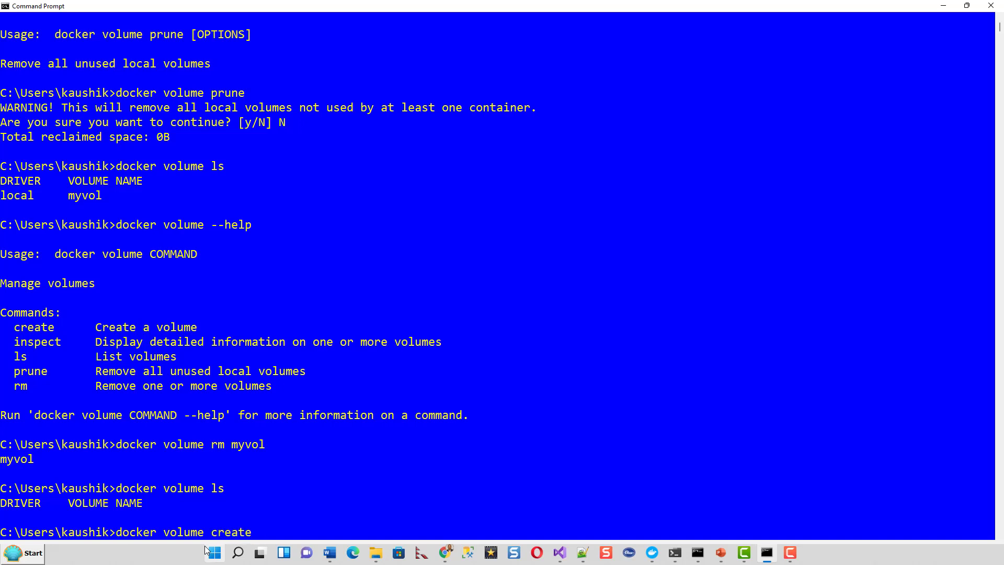
{"action": "type", "text": "myvol"}
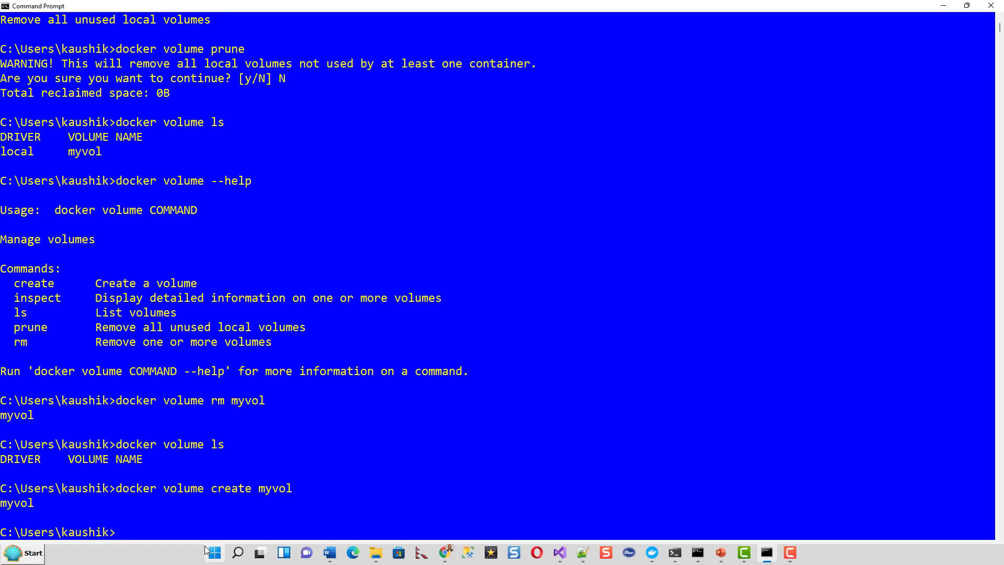
{"action": "type", "text": "docker volume ls"}
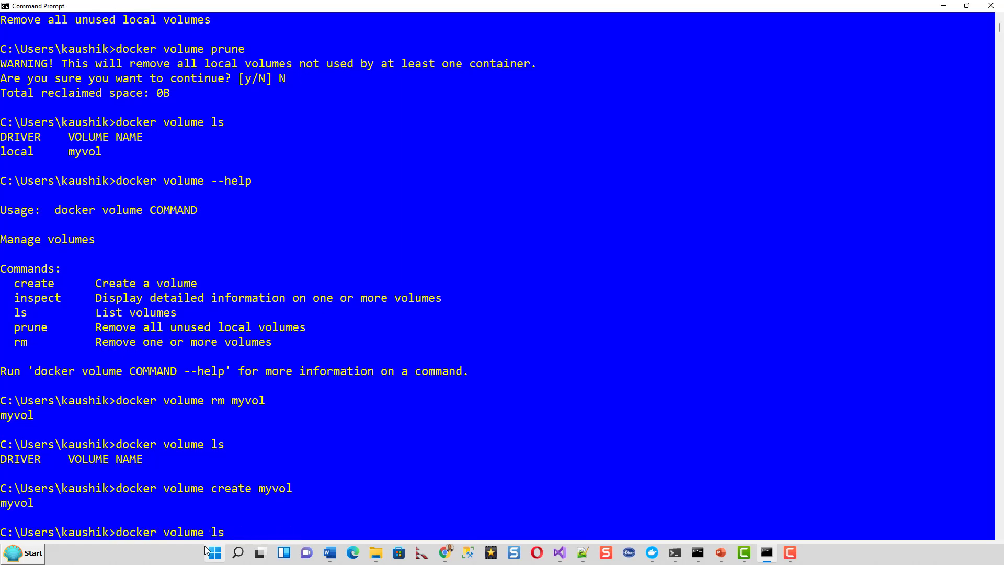